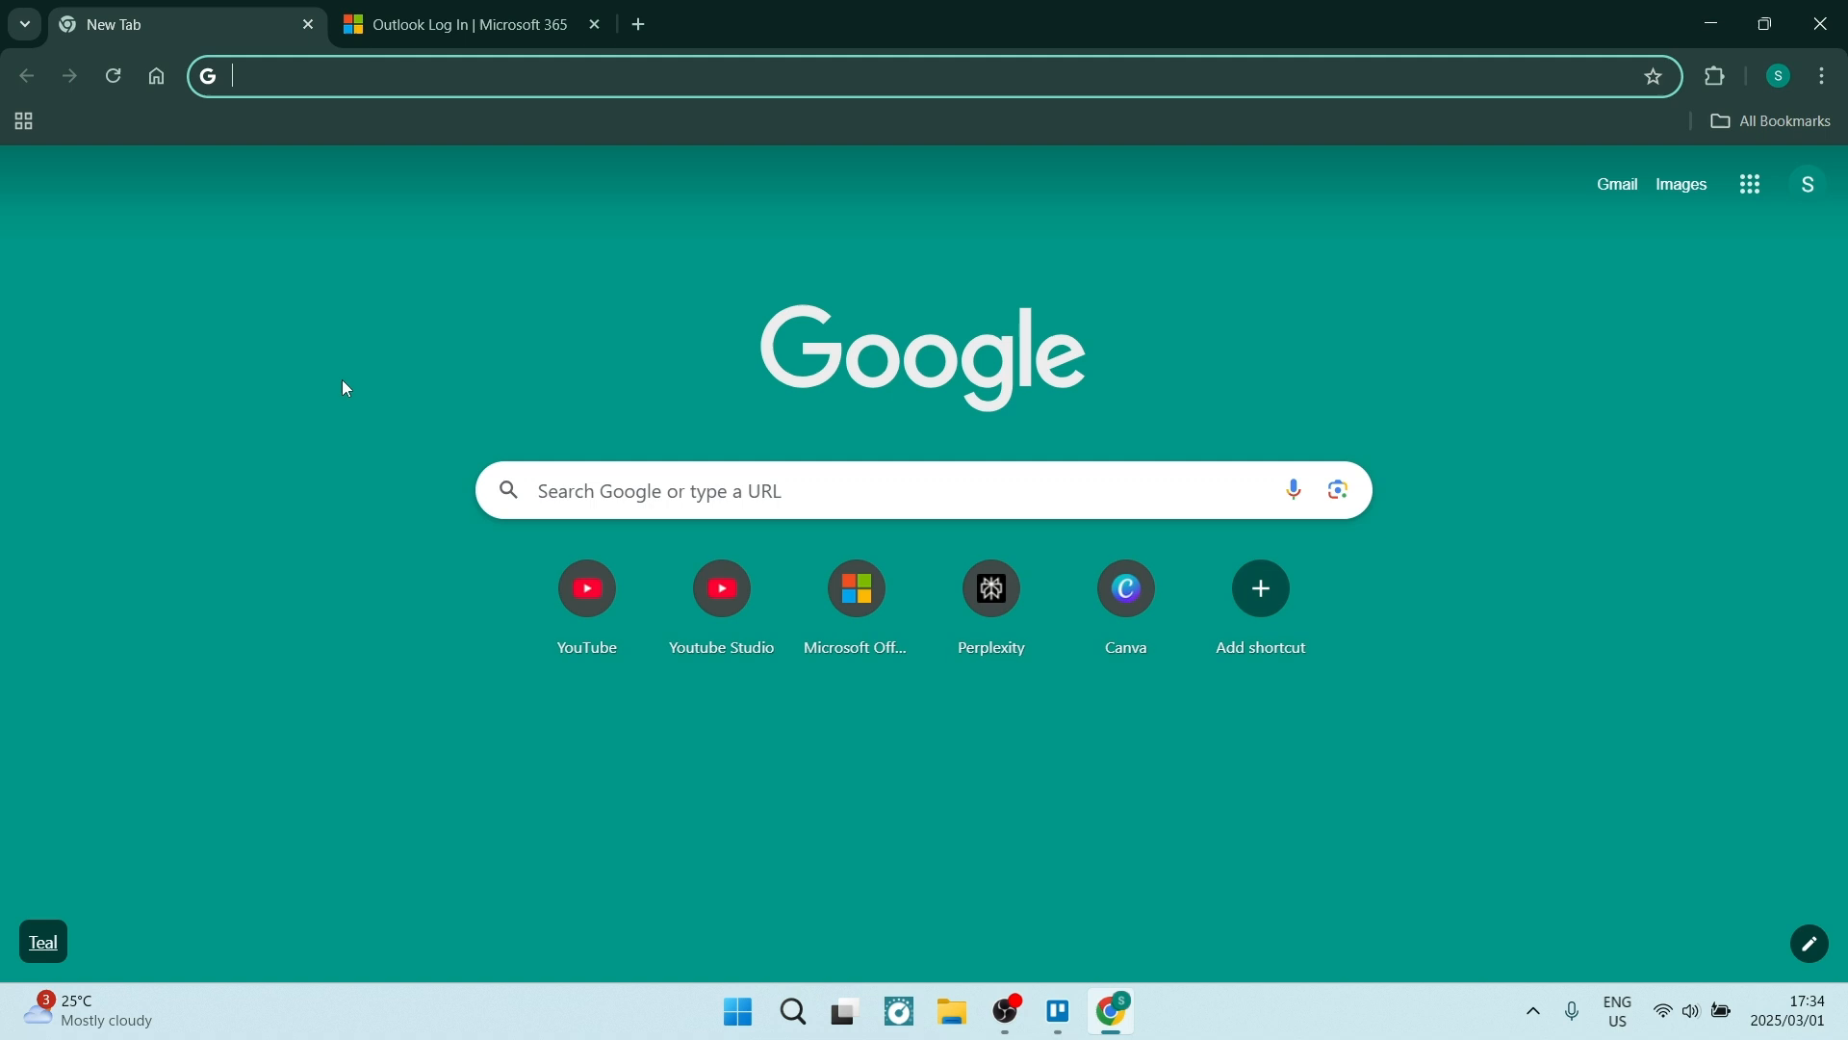
mouse_move(335, 329)
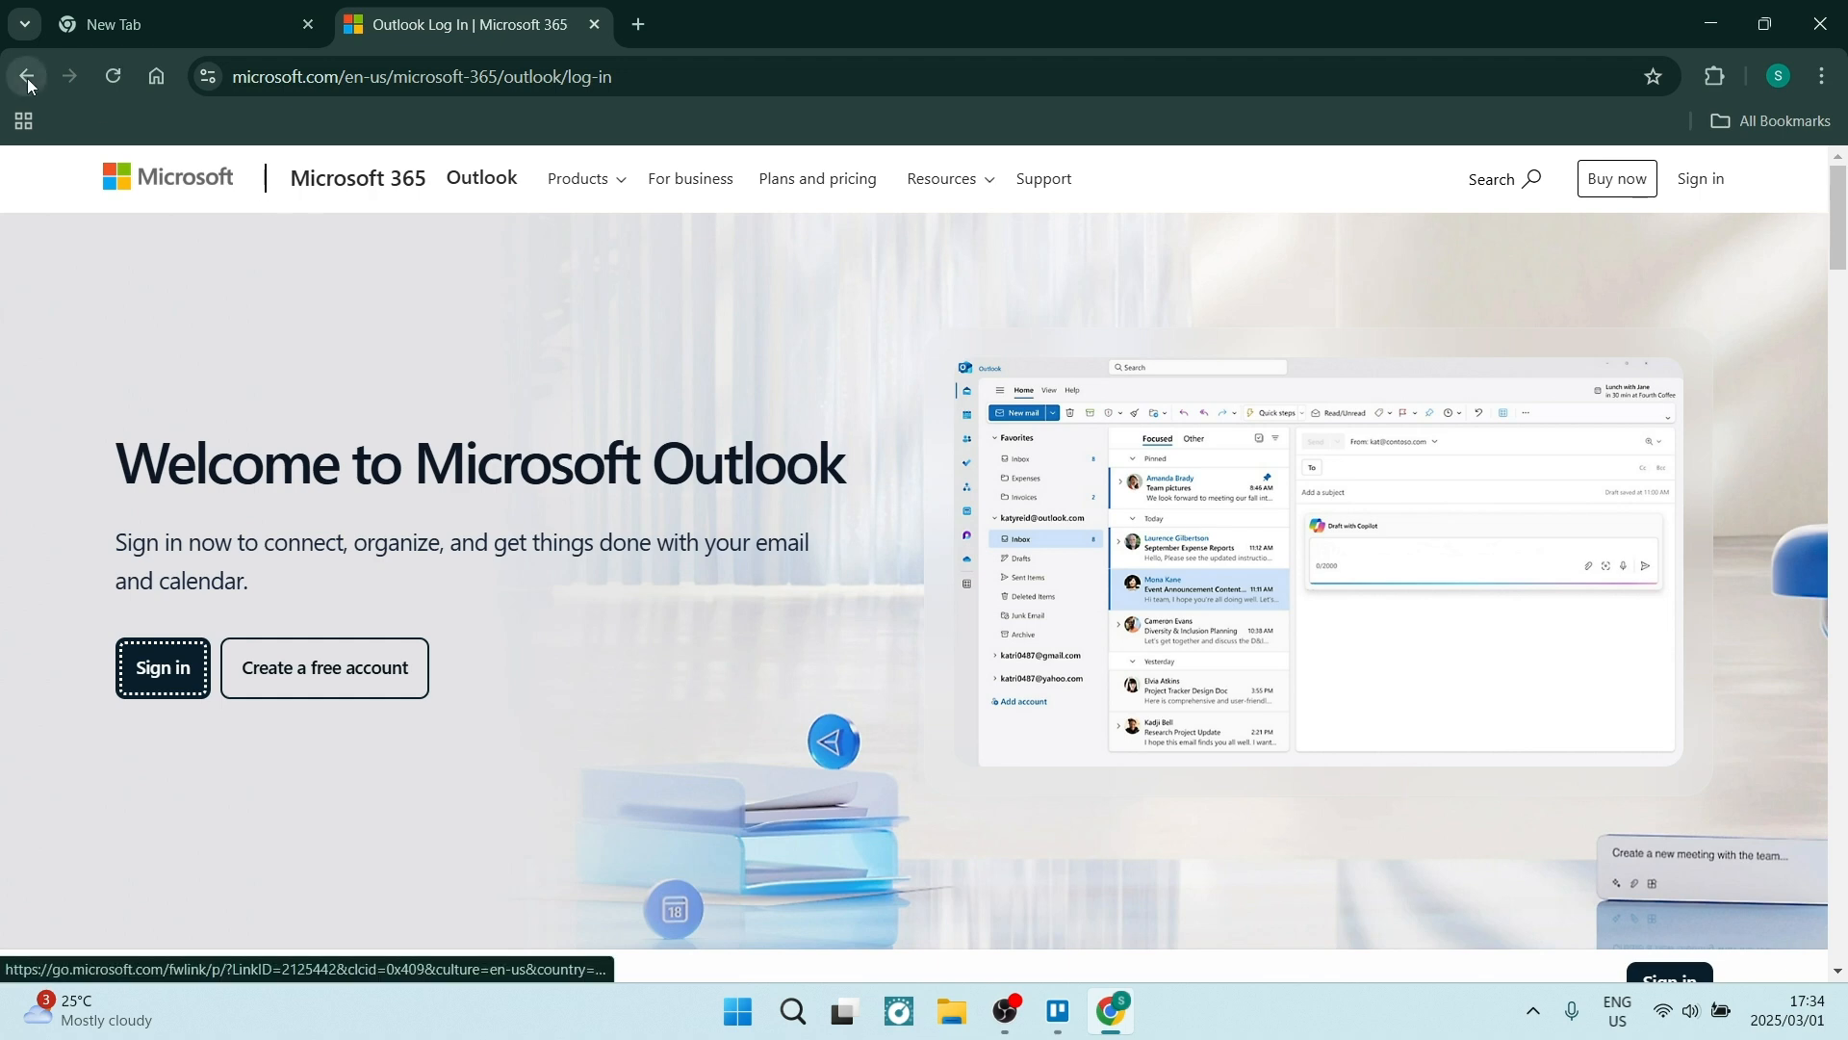
Return to the Google results for outlook and reopen the 'Outlook Log In | Microsoft 365' result.
click(25, 75)
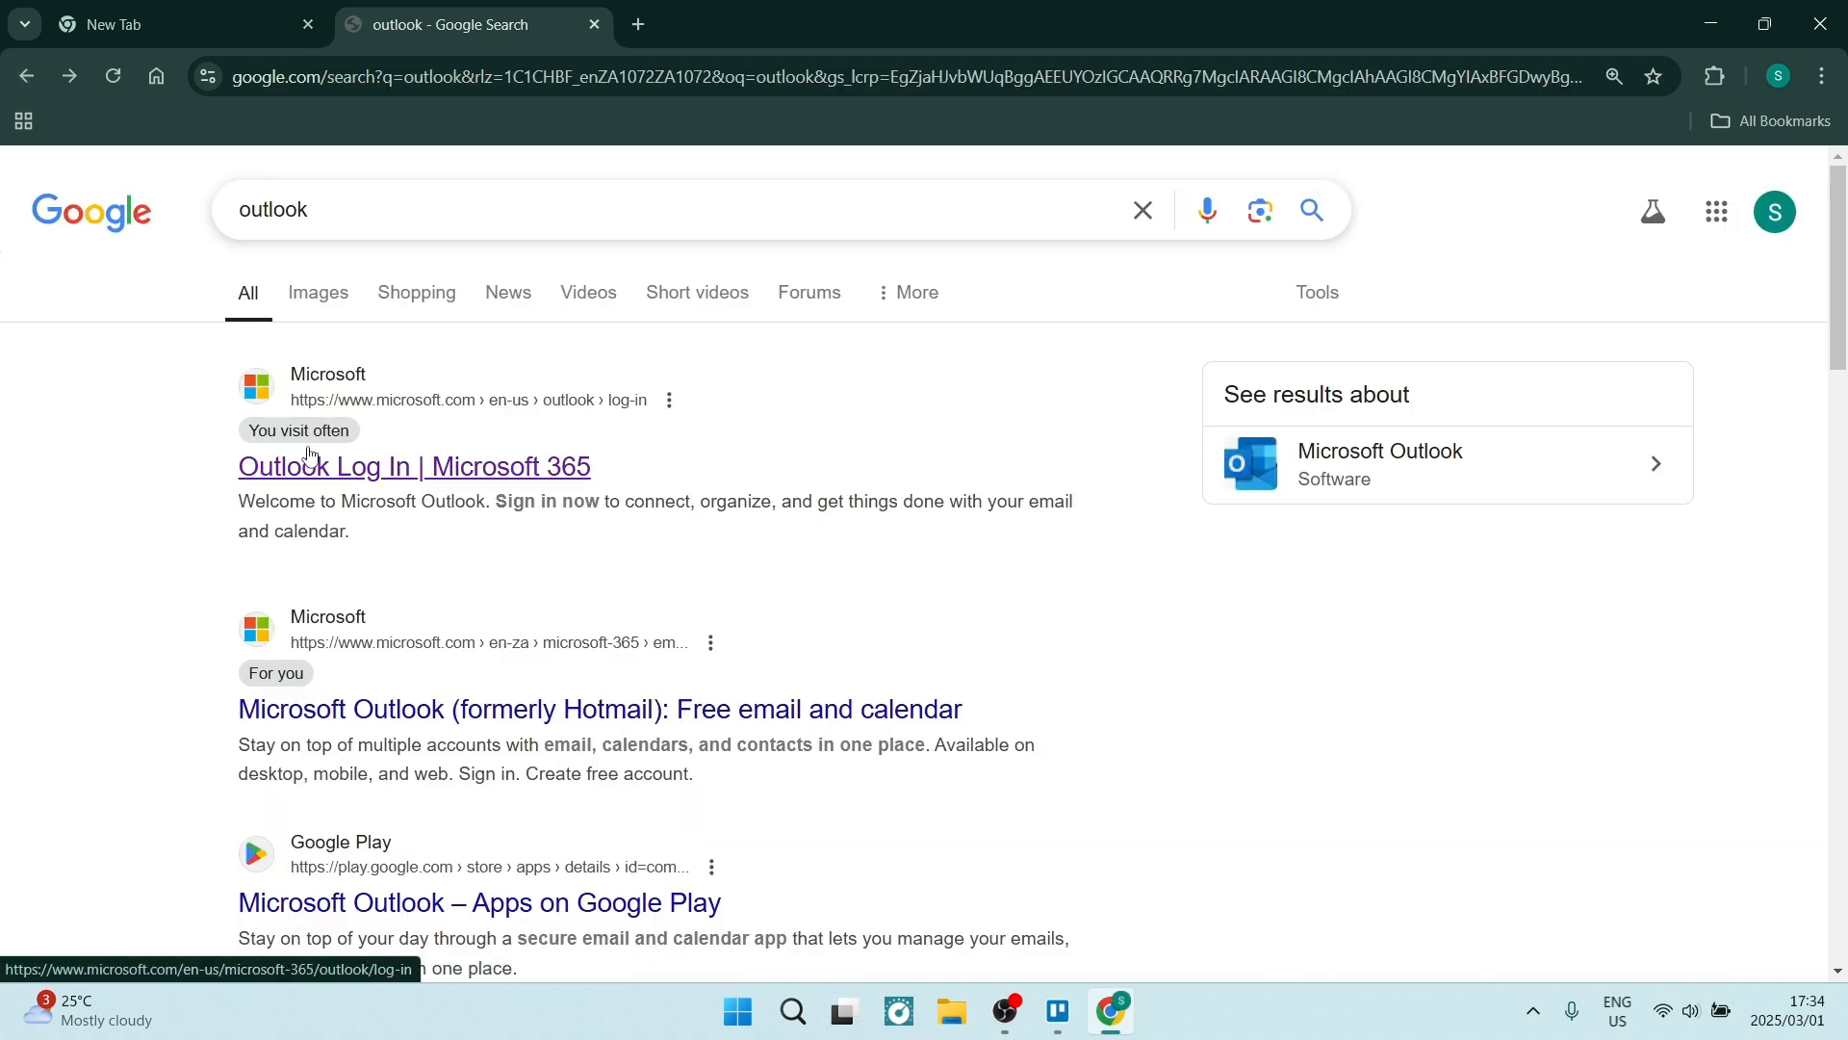
click(412, 466)
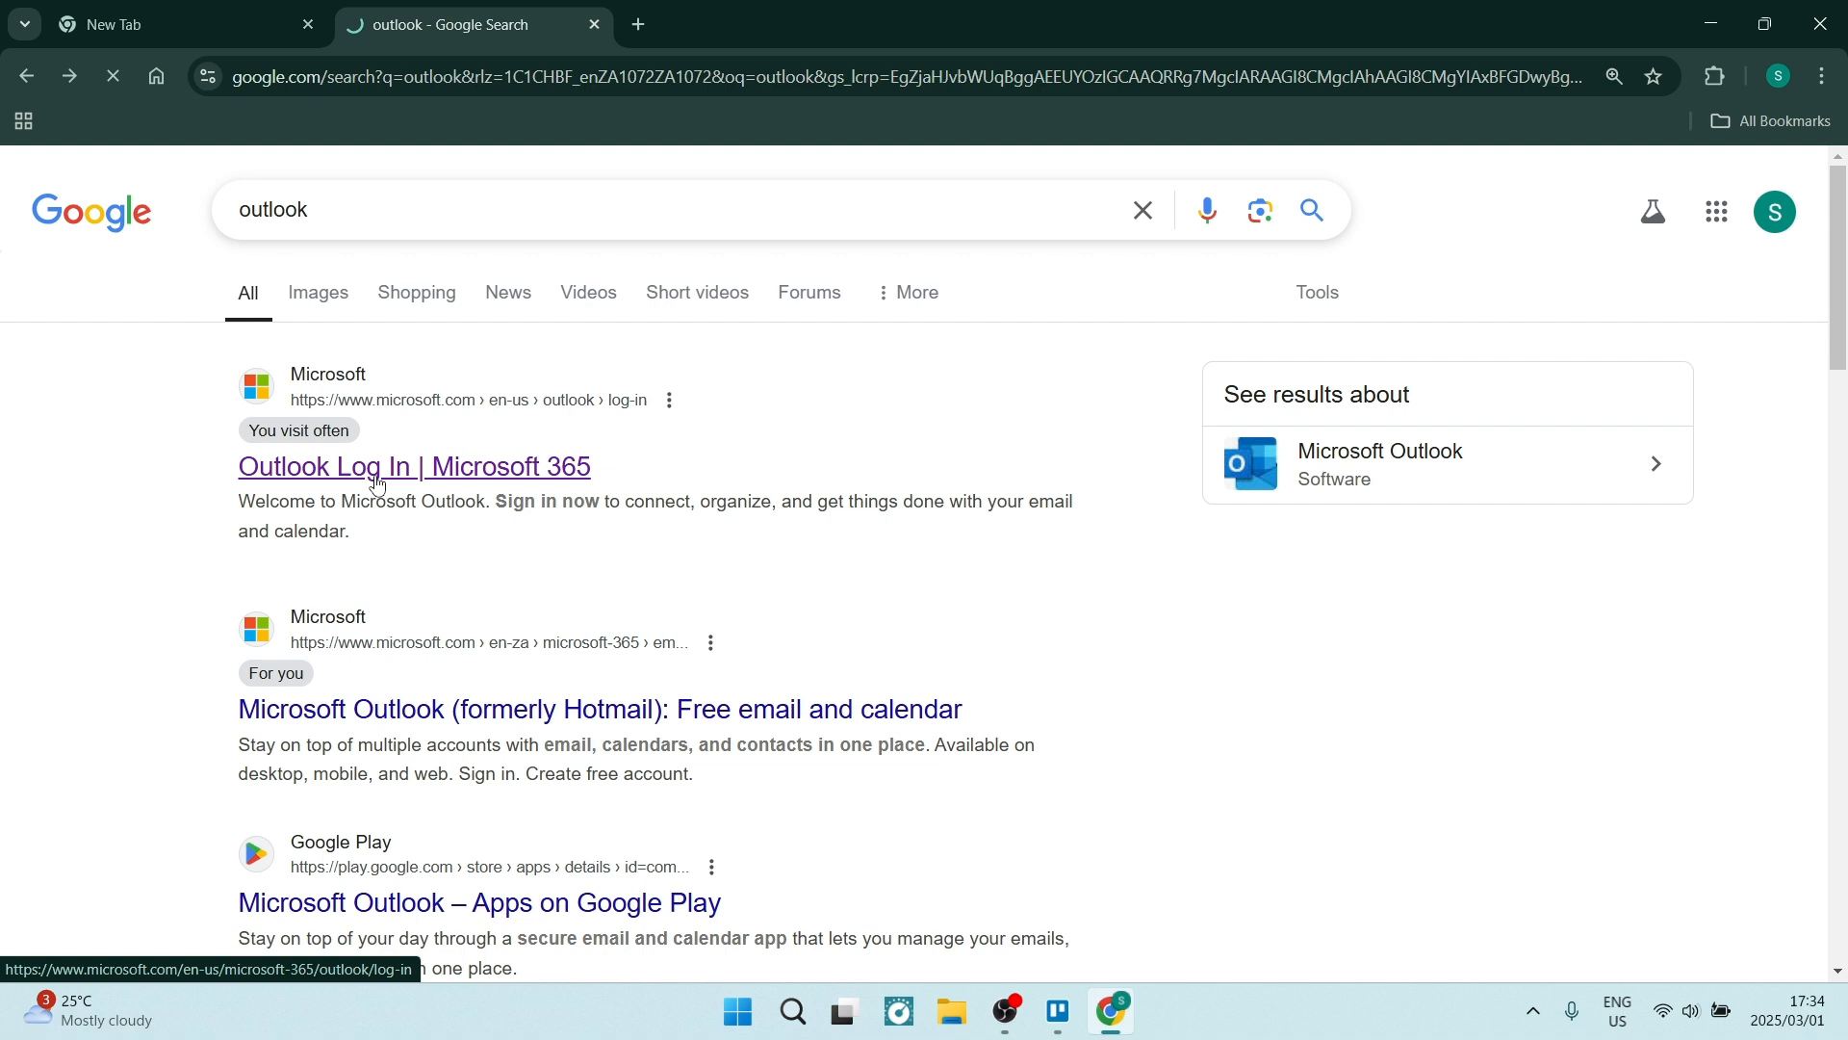
click(412, 466)
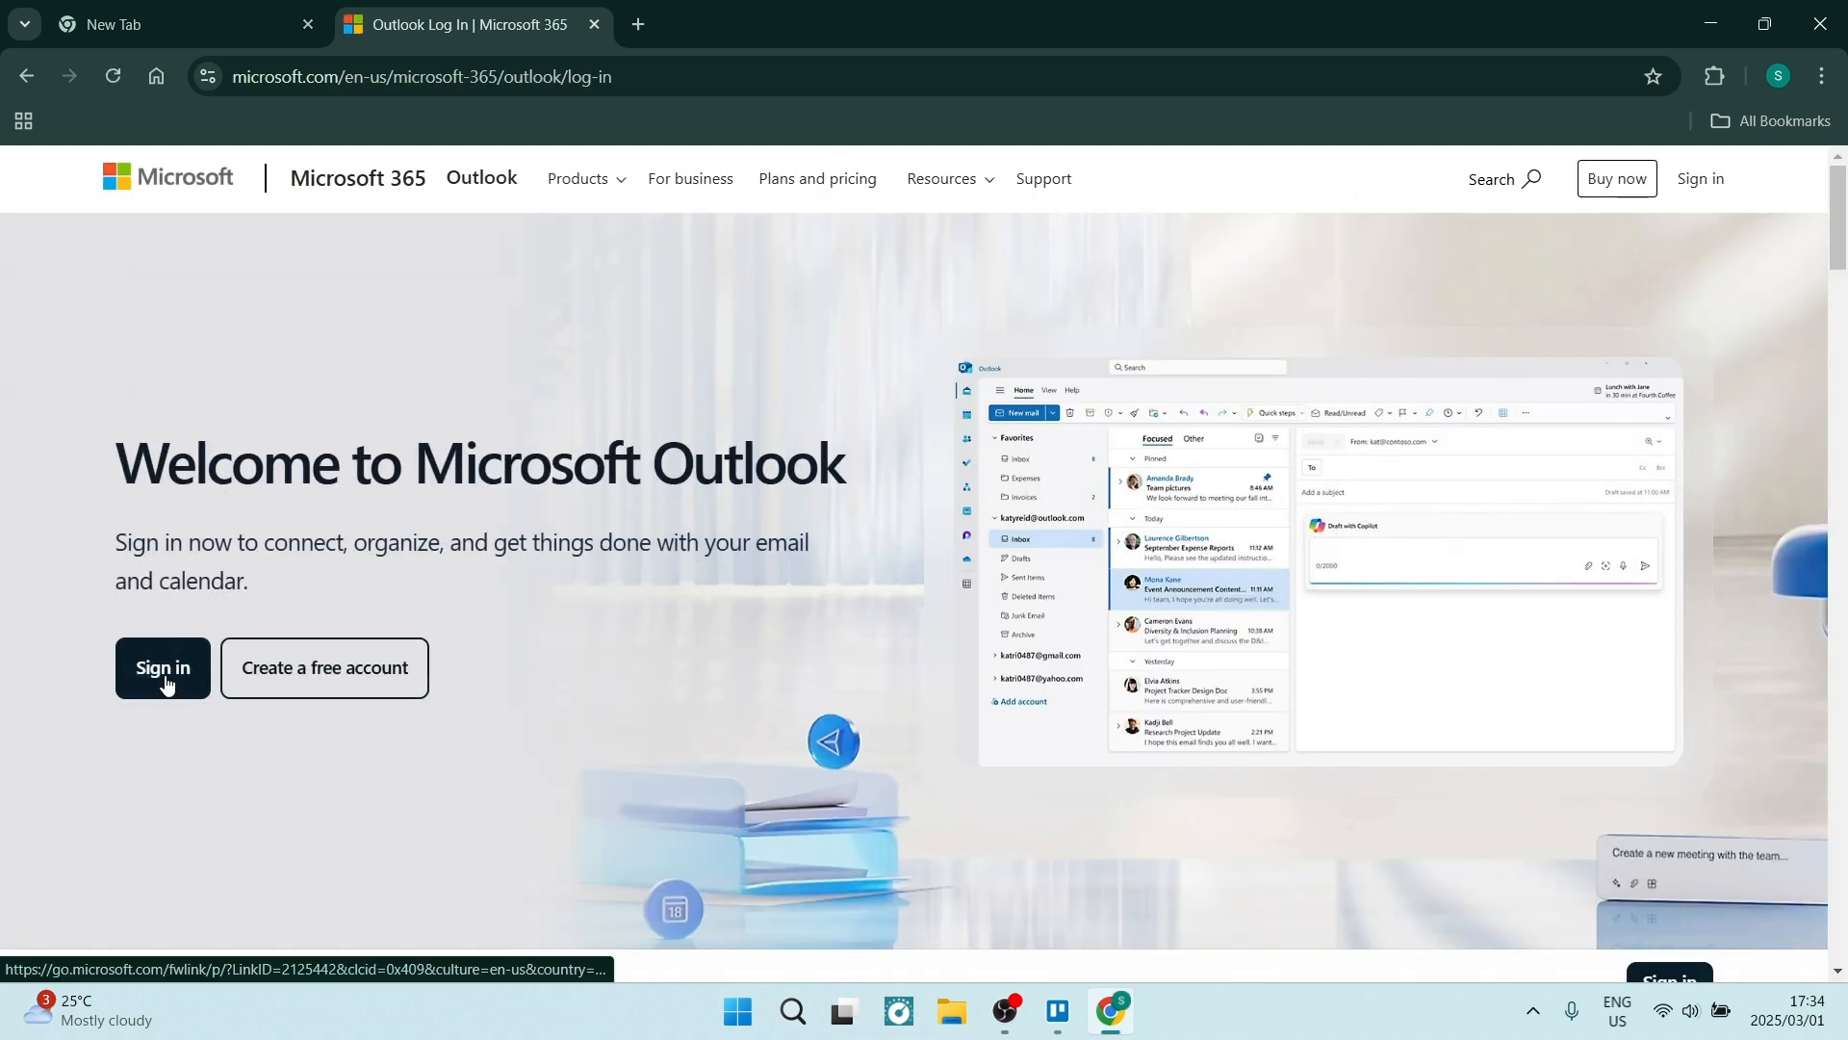
Sign in to Outlook using the saved autofill email and saved password, reaching the Stay signed in prompt.
click(164, 668)
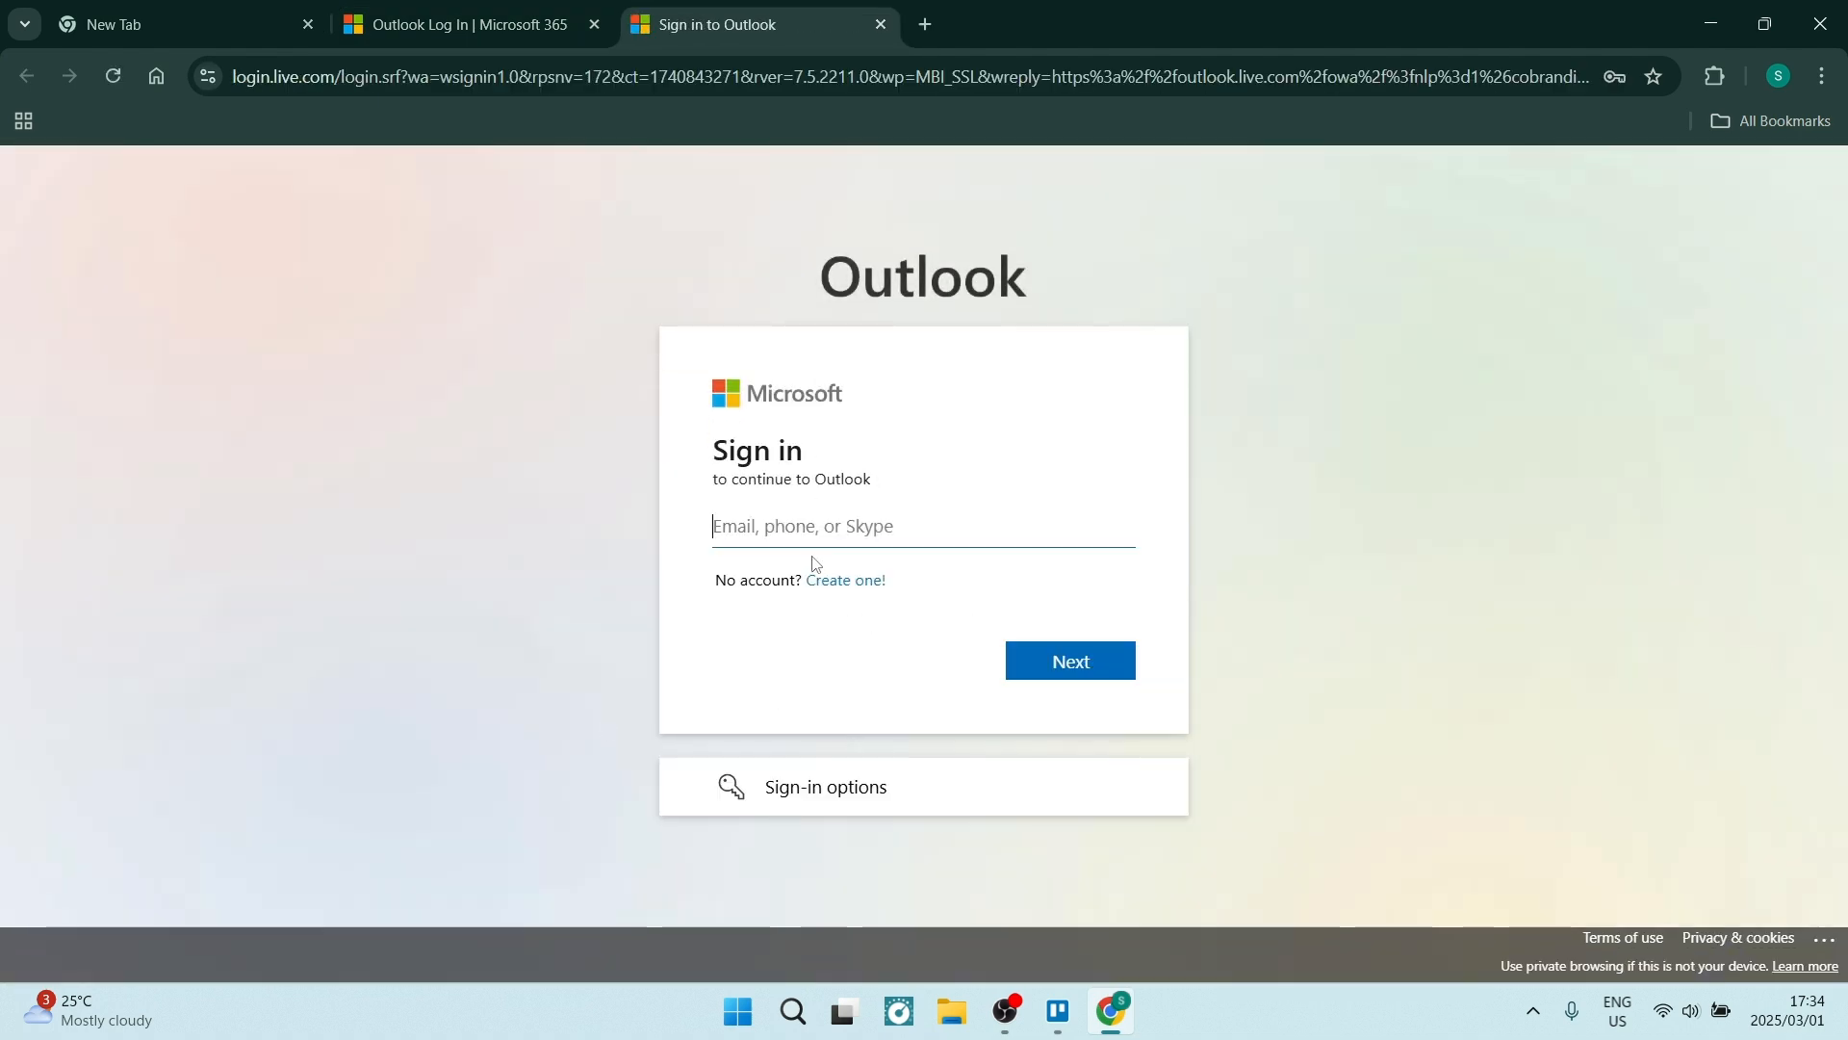
click(920, 526)
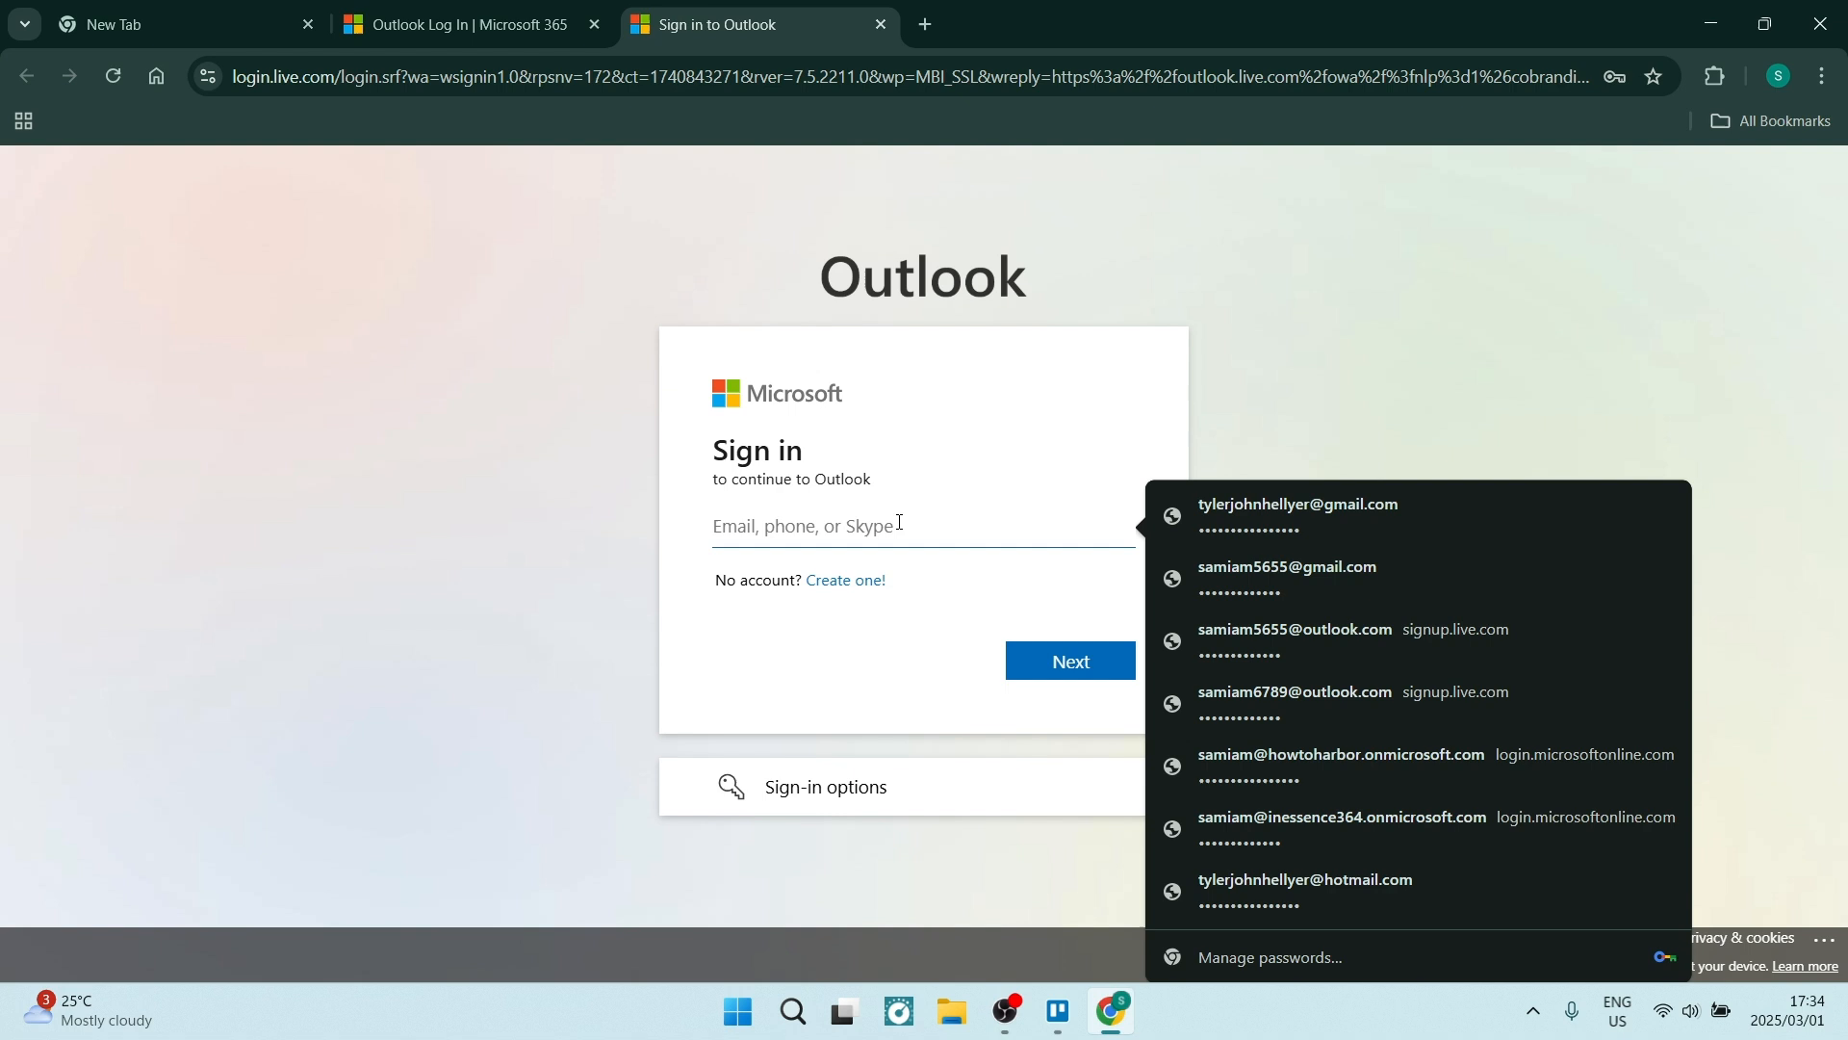
click(1286, 566)
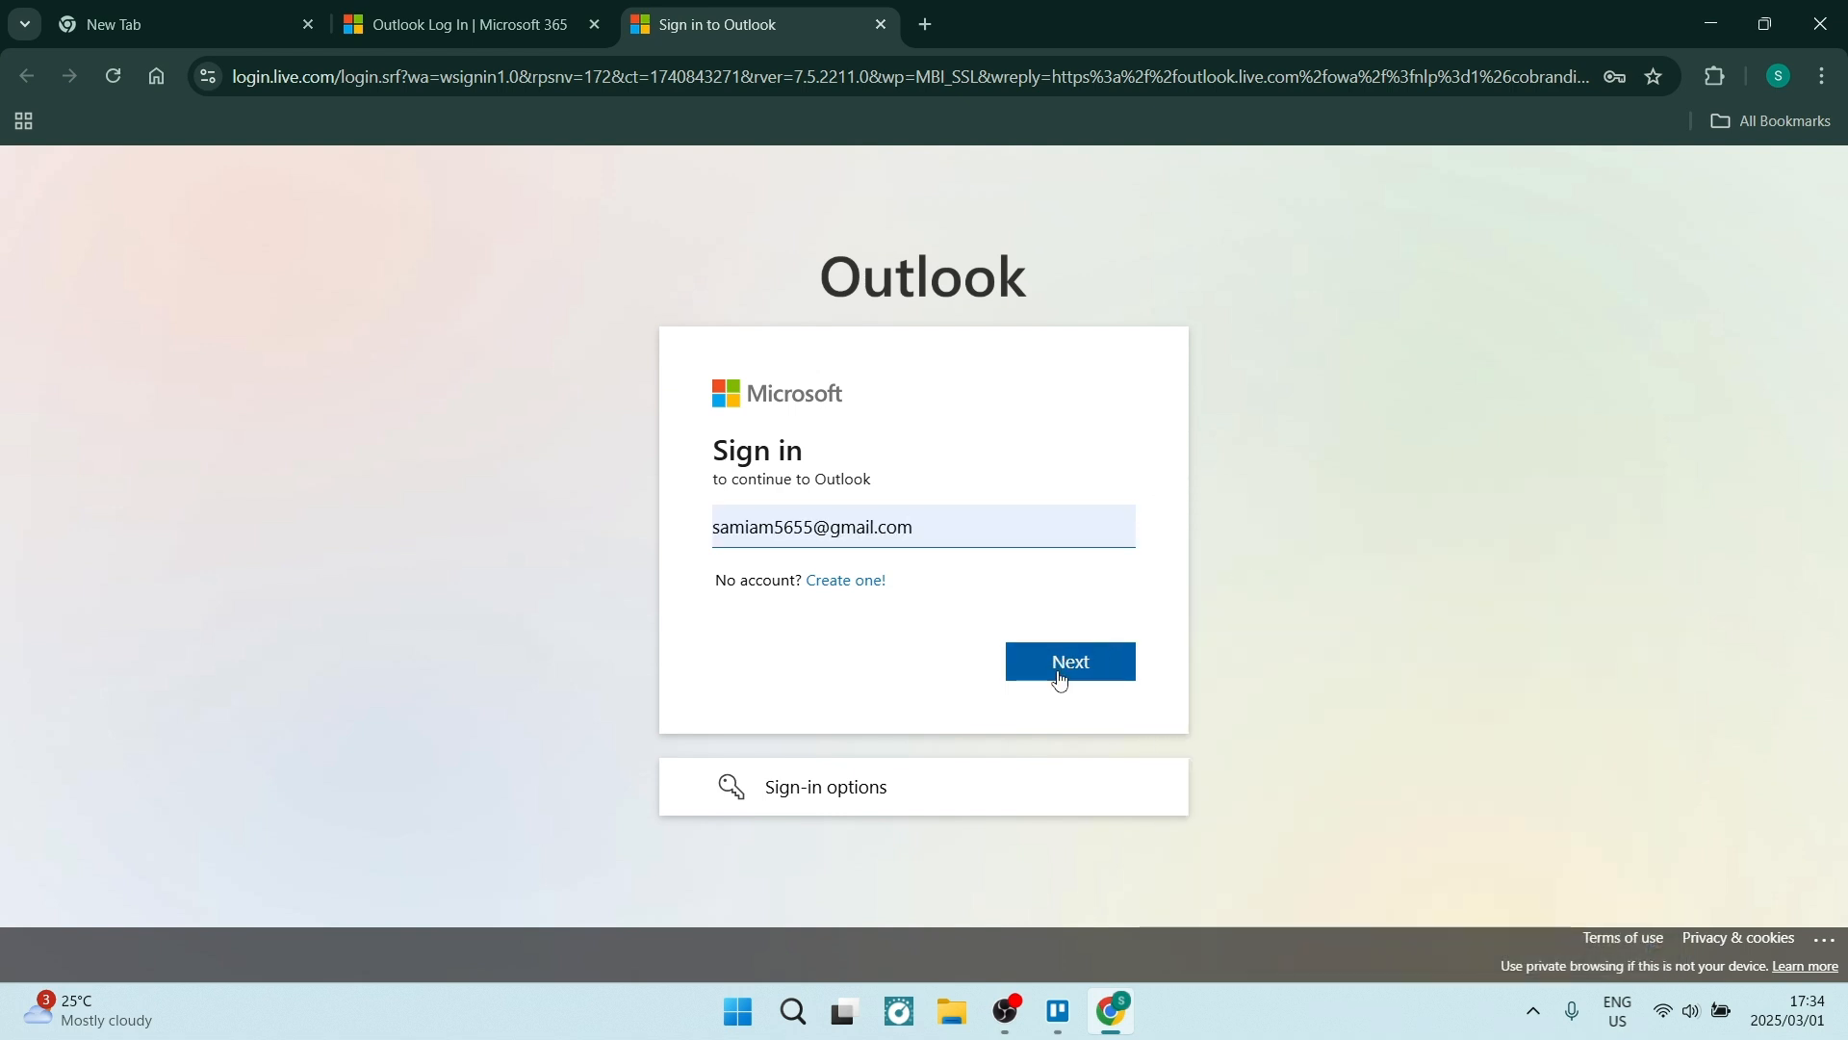
click(1068, 660)
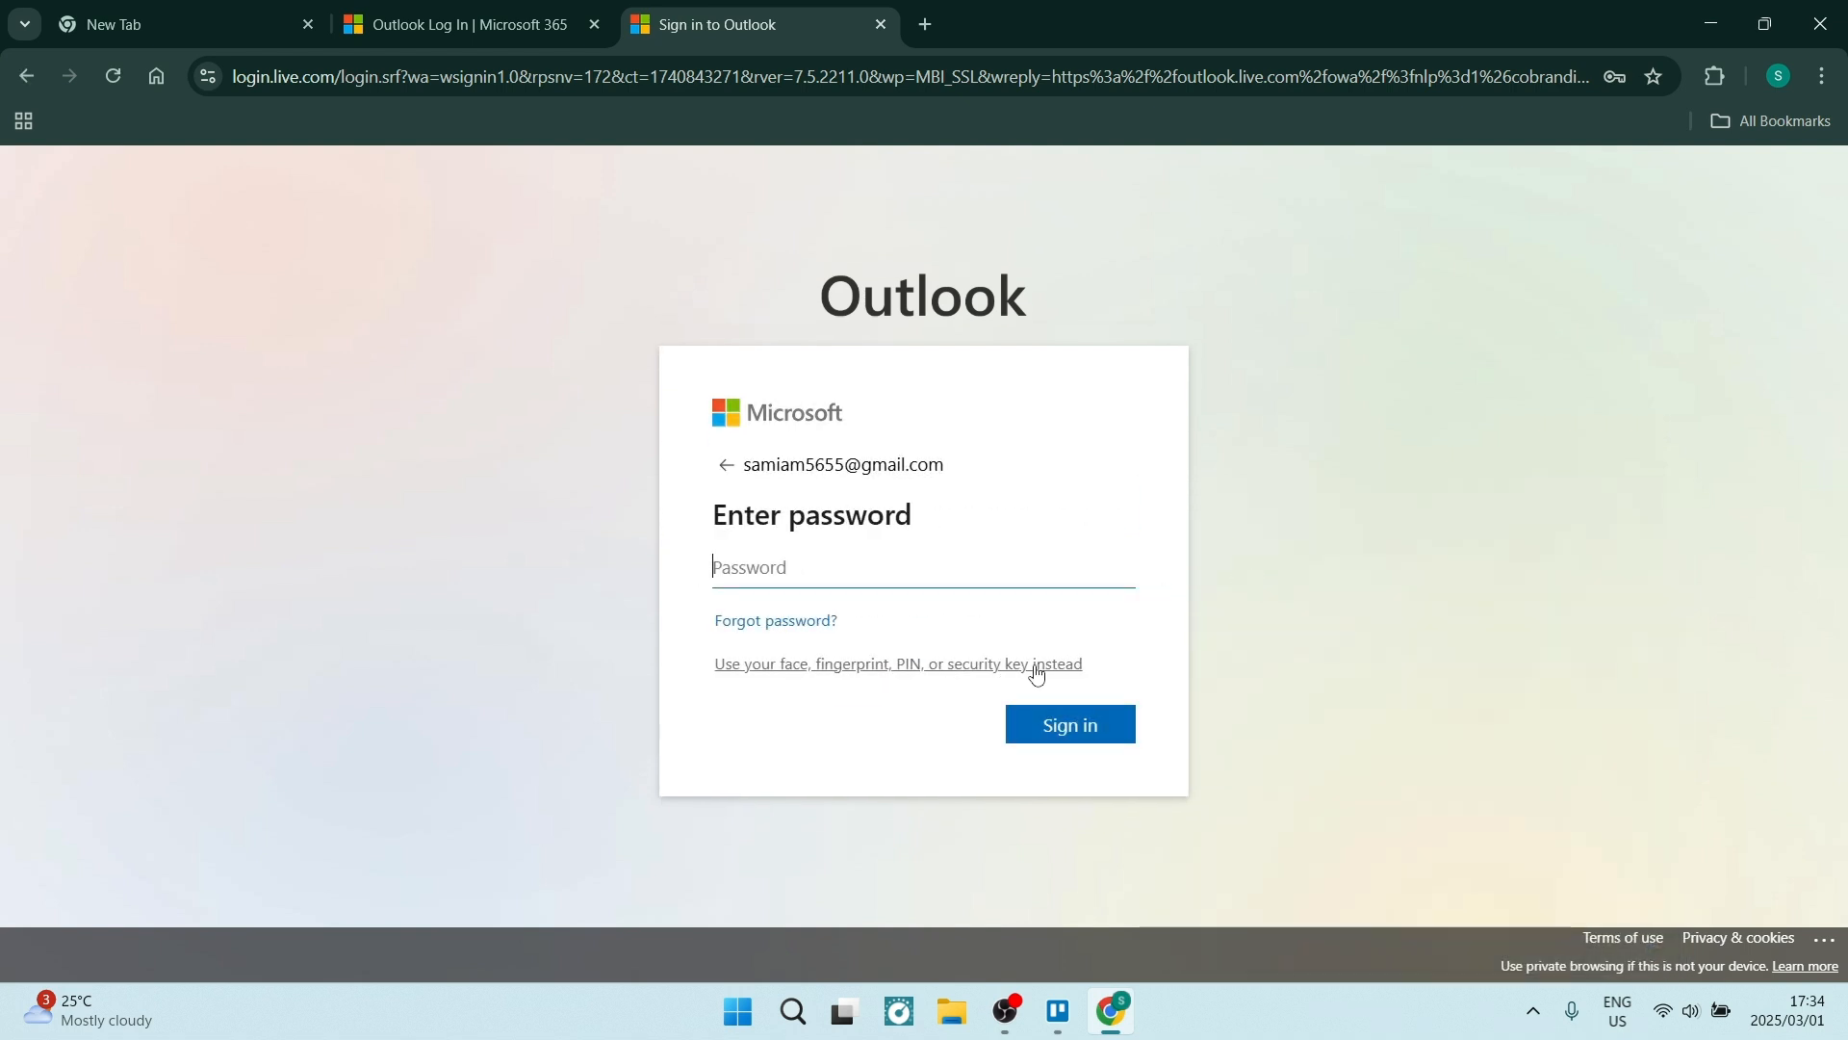
click(1069, 724)
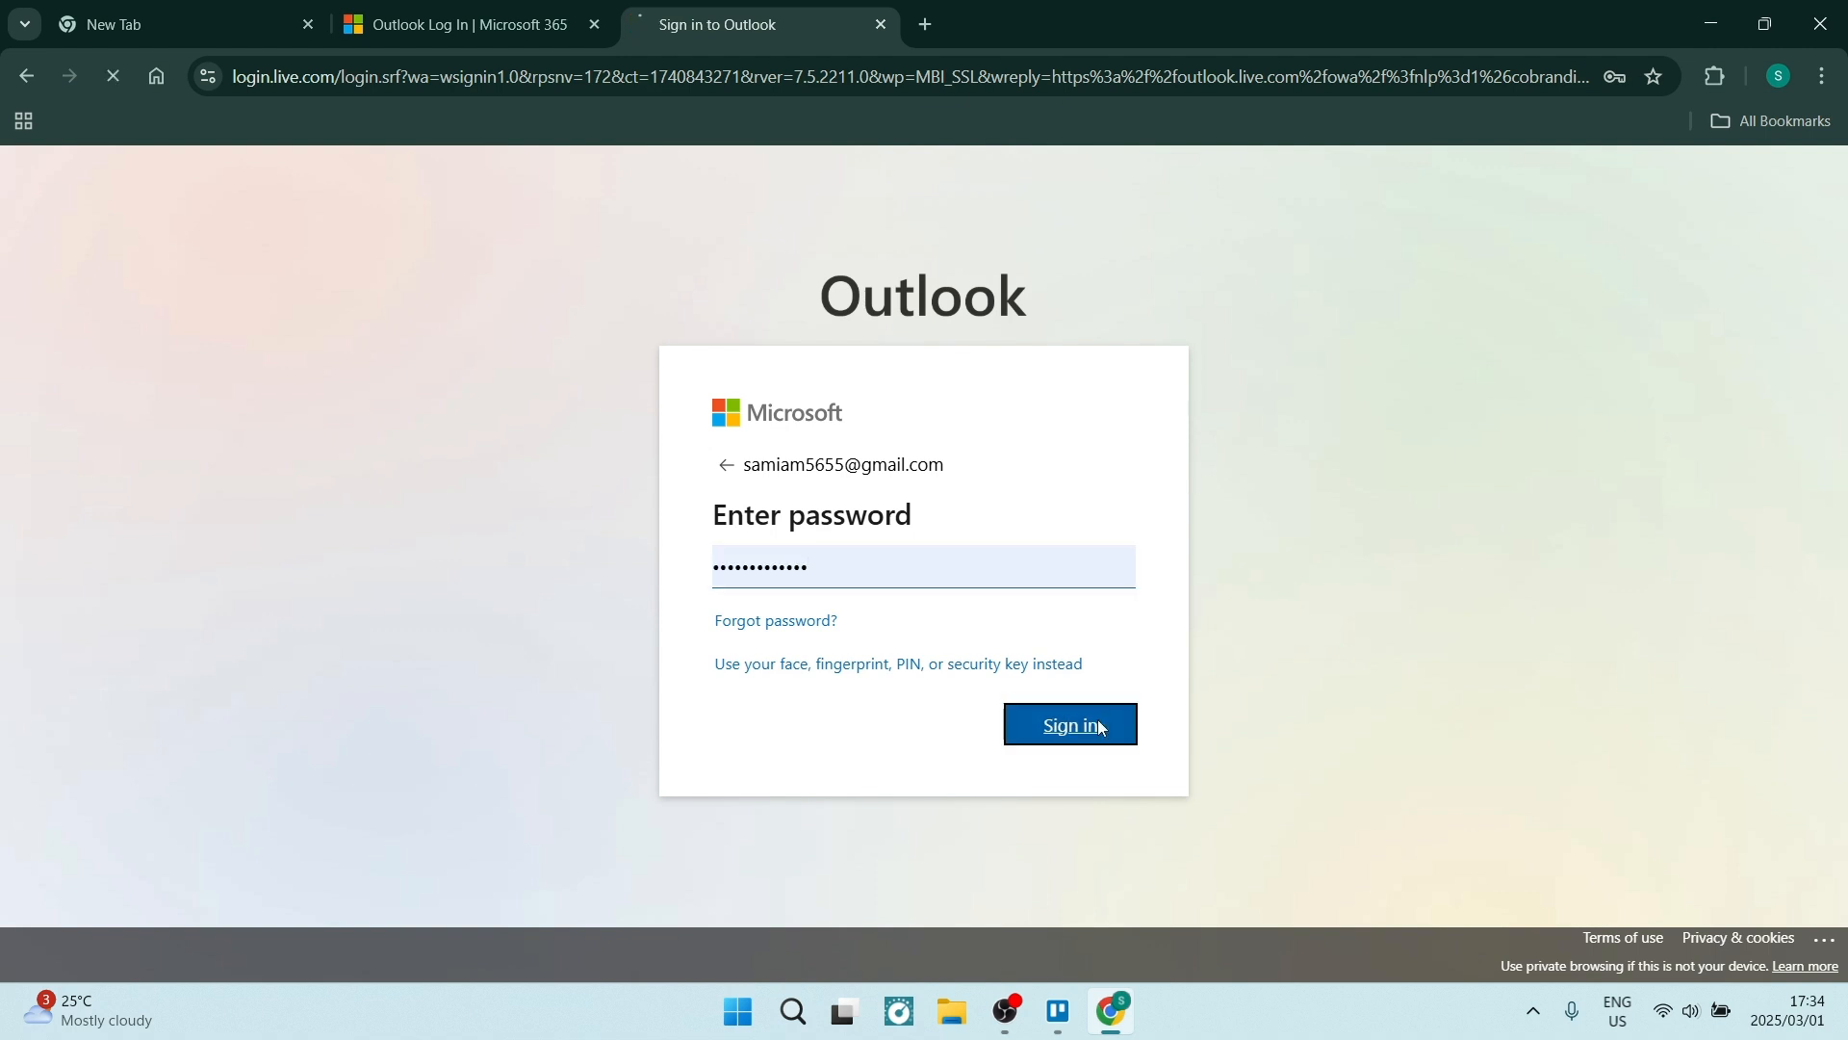
click(1067, 724)
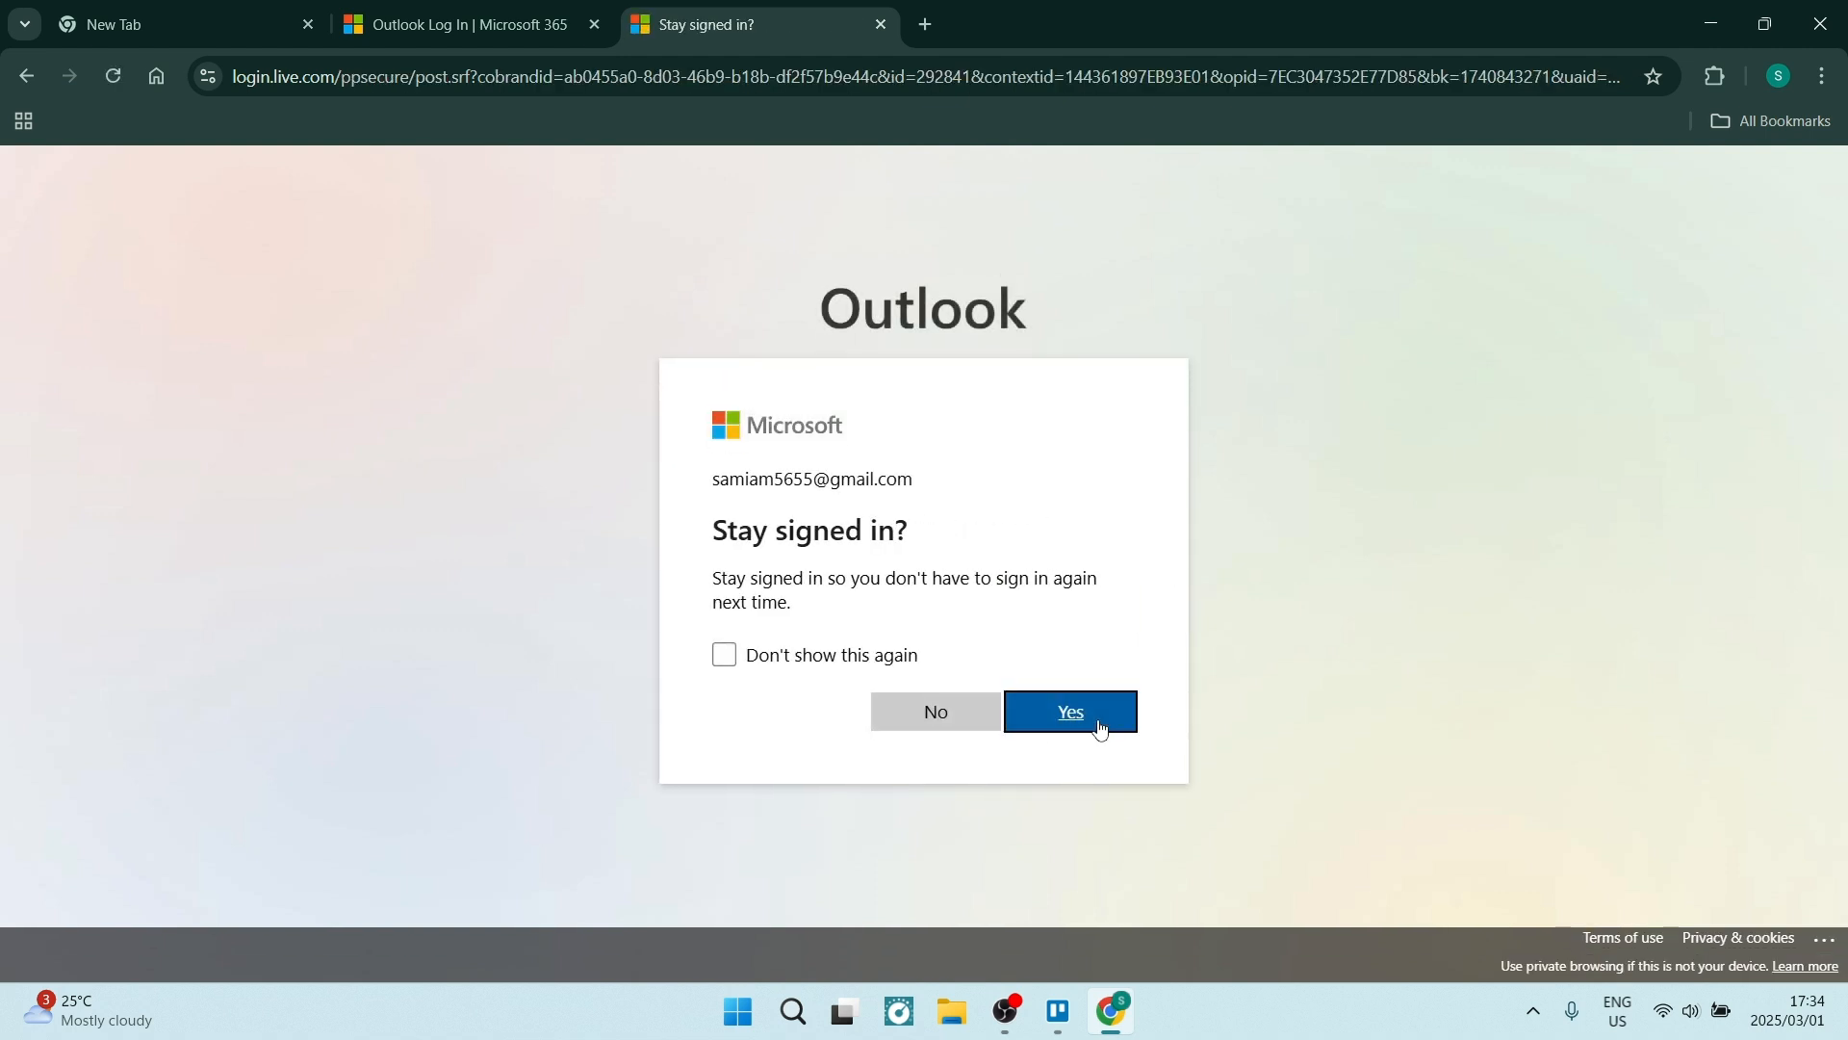
Accept staying signed in with 'Don't show this again' ticked so the inbox starts loading.
click(724, 654)
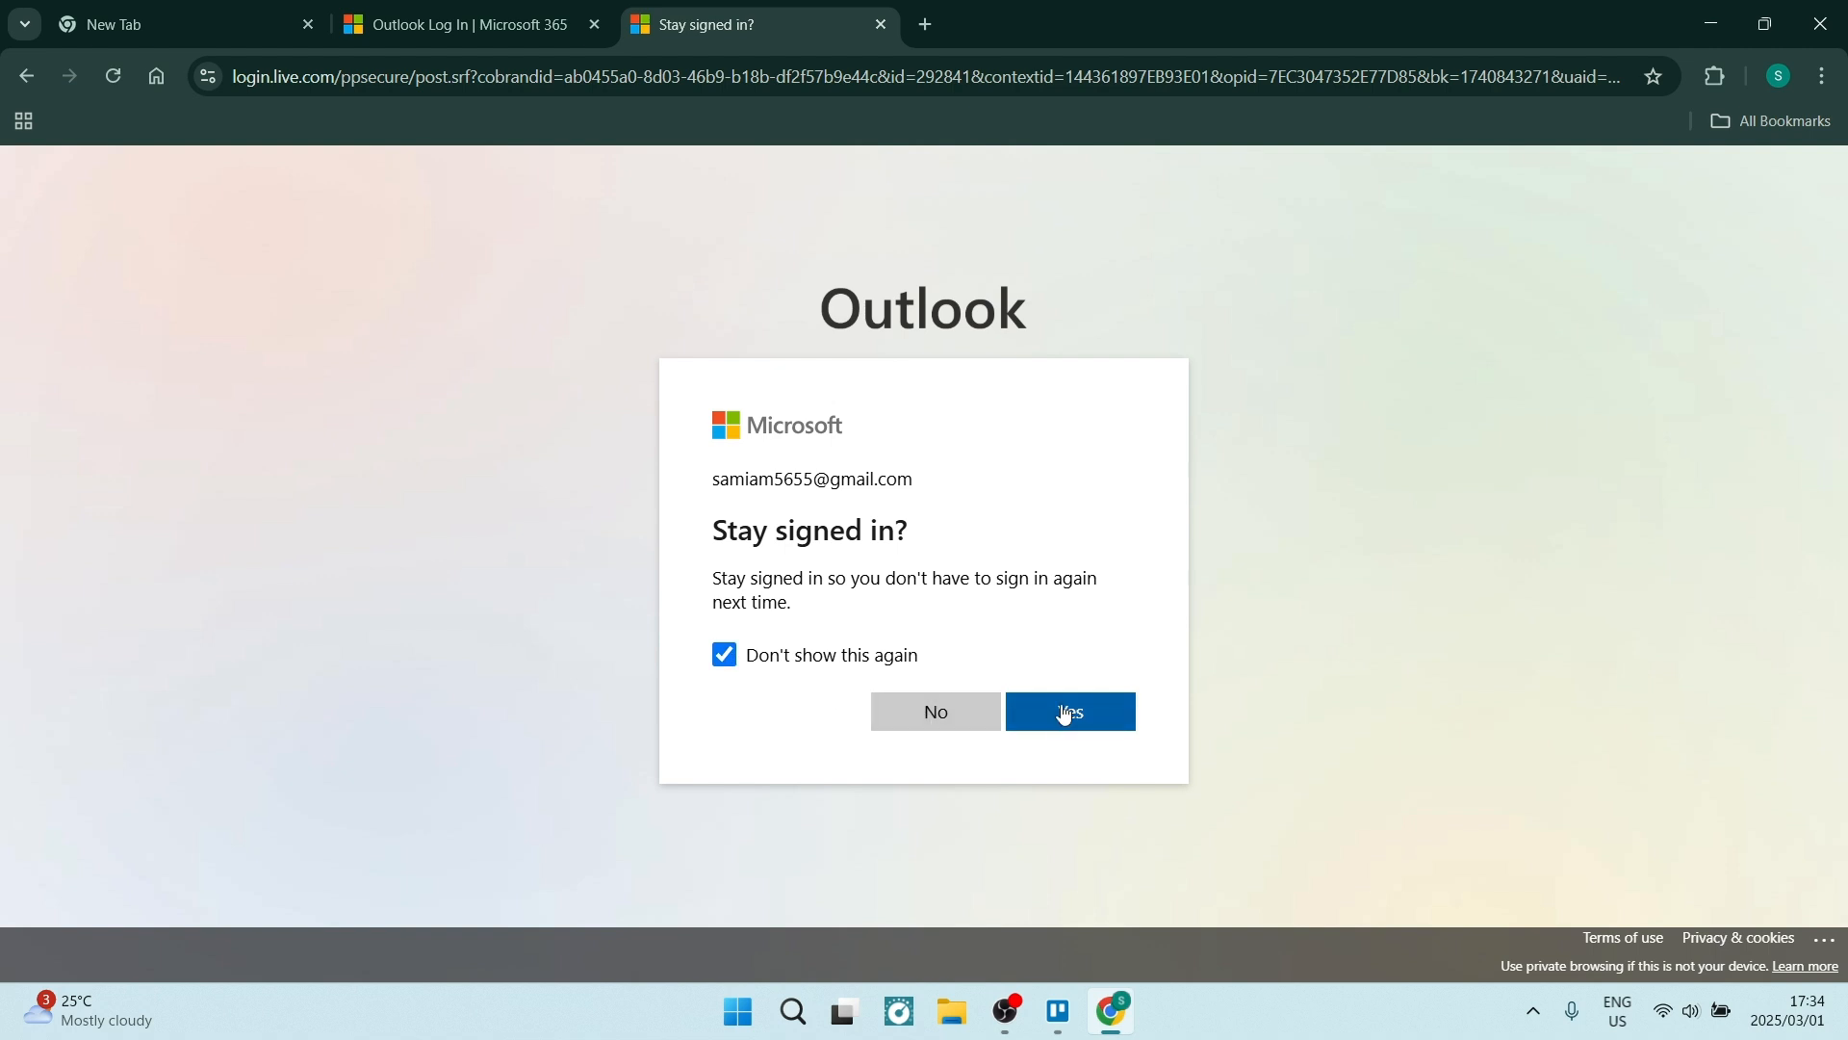
click(1069, 710)
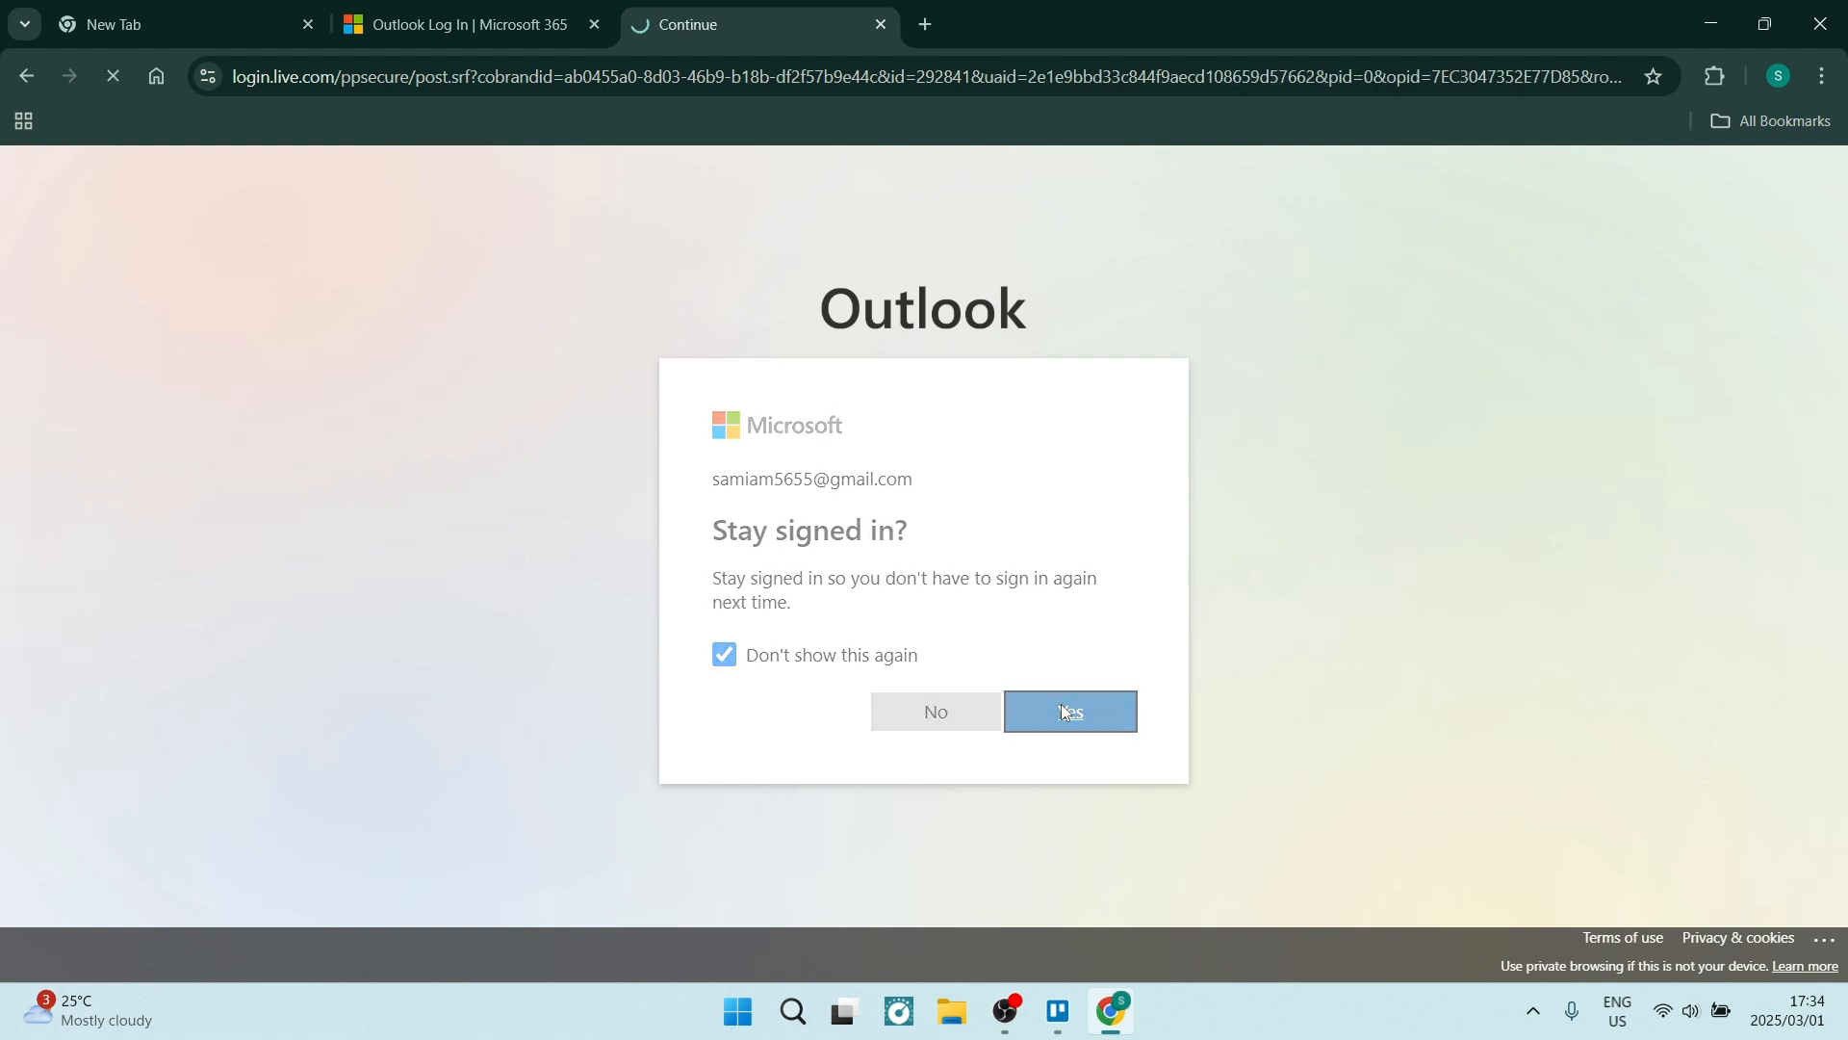
click(1069, 710)
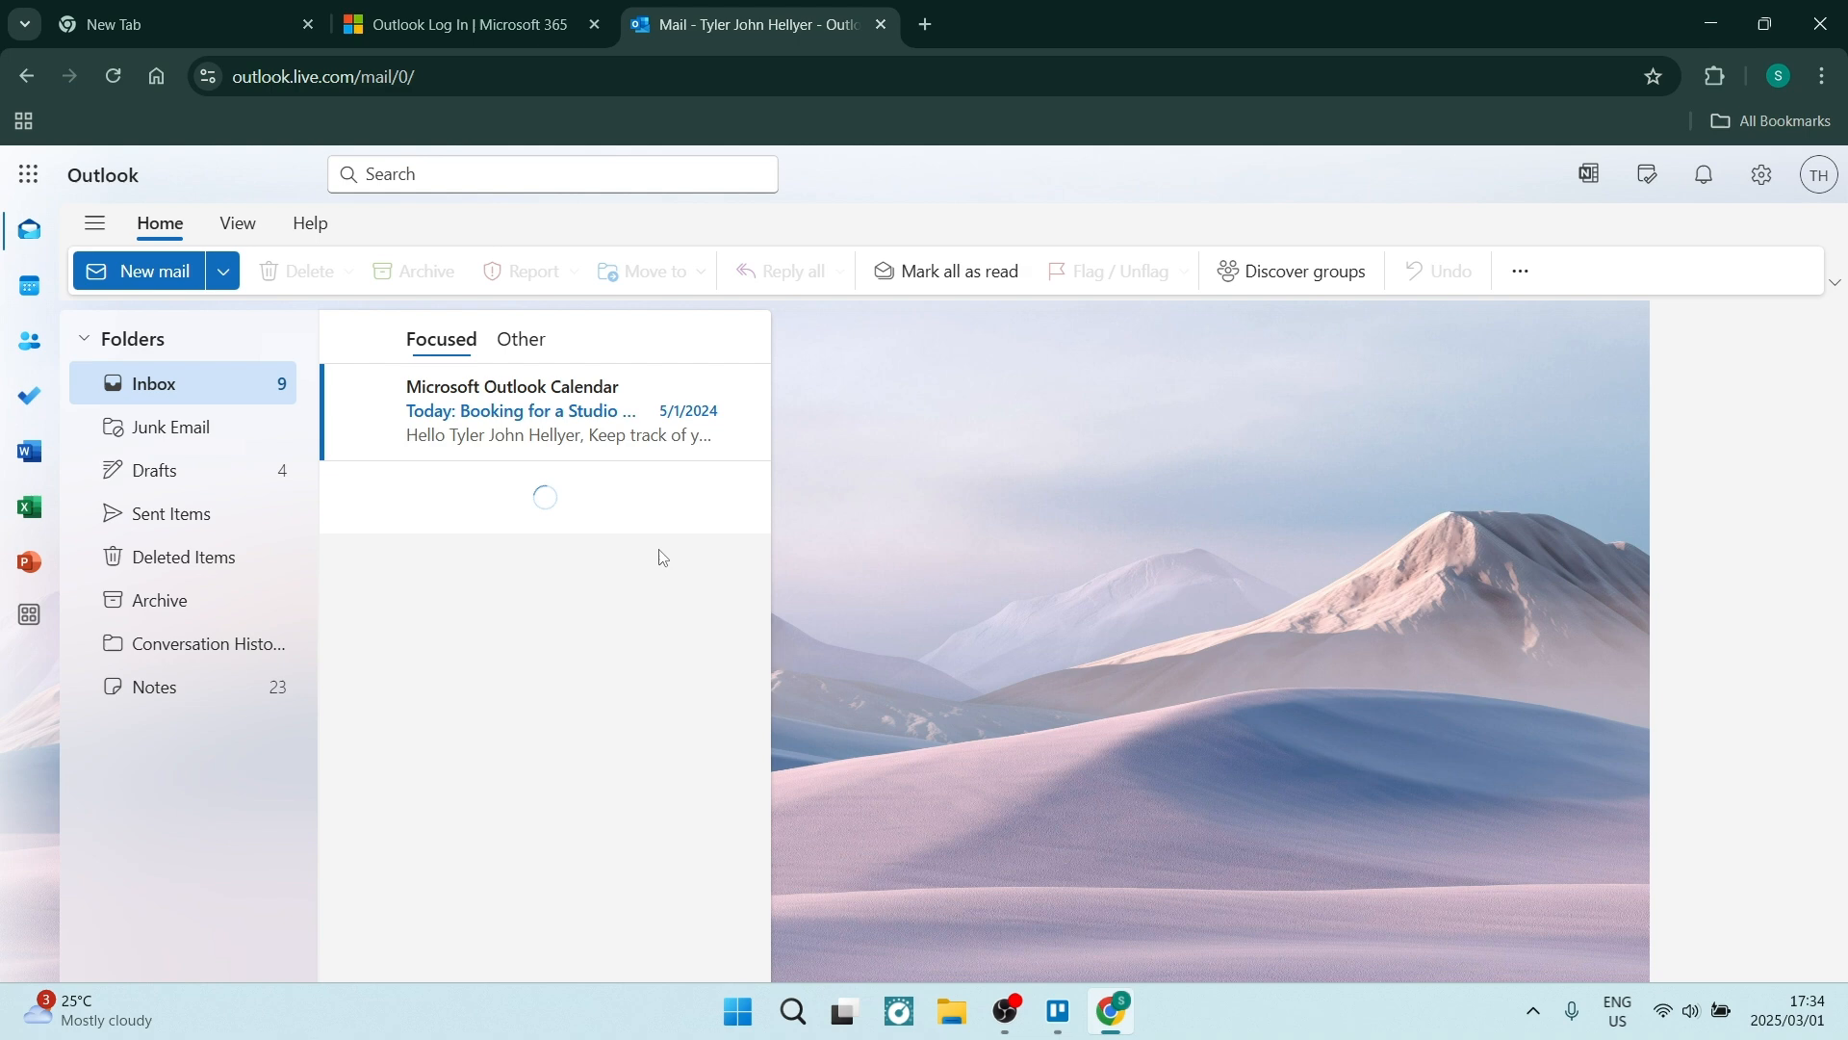
Let the Outlook Inbox load with its folders and first message.
click(178, 23)
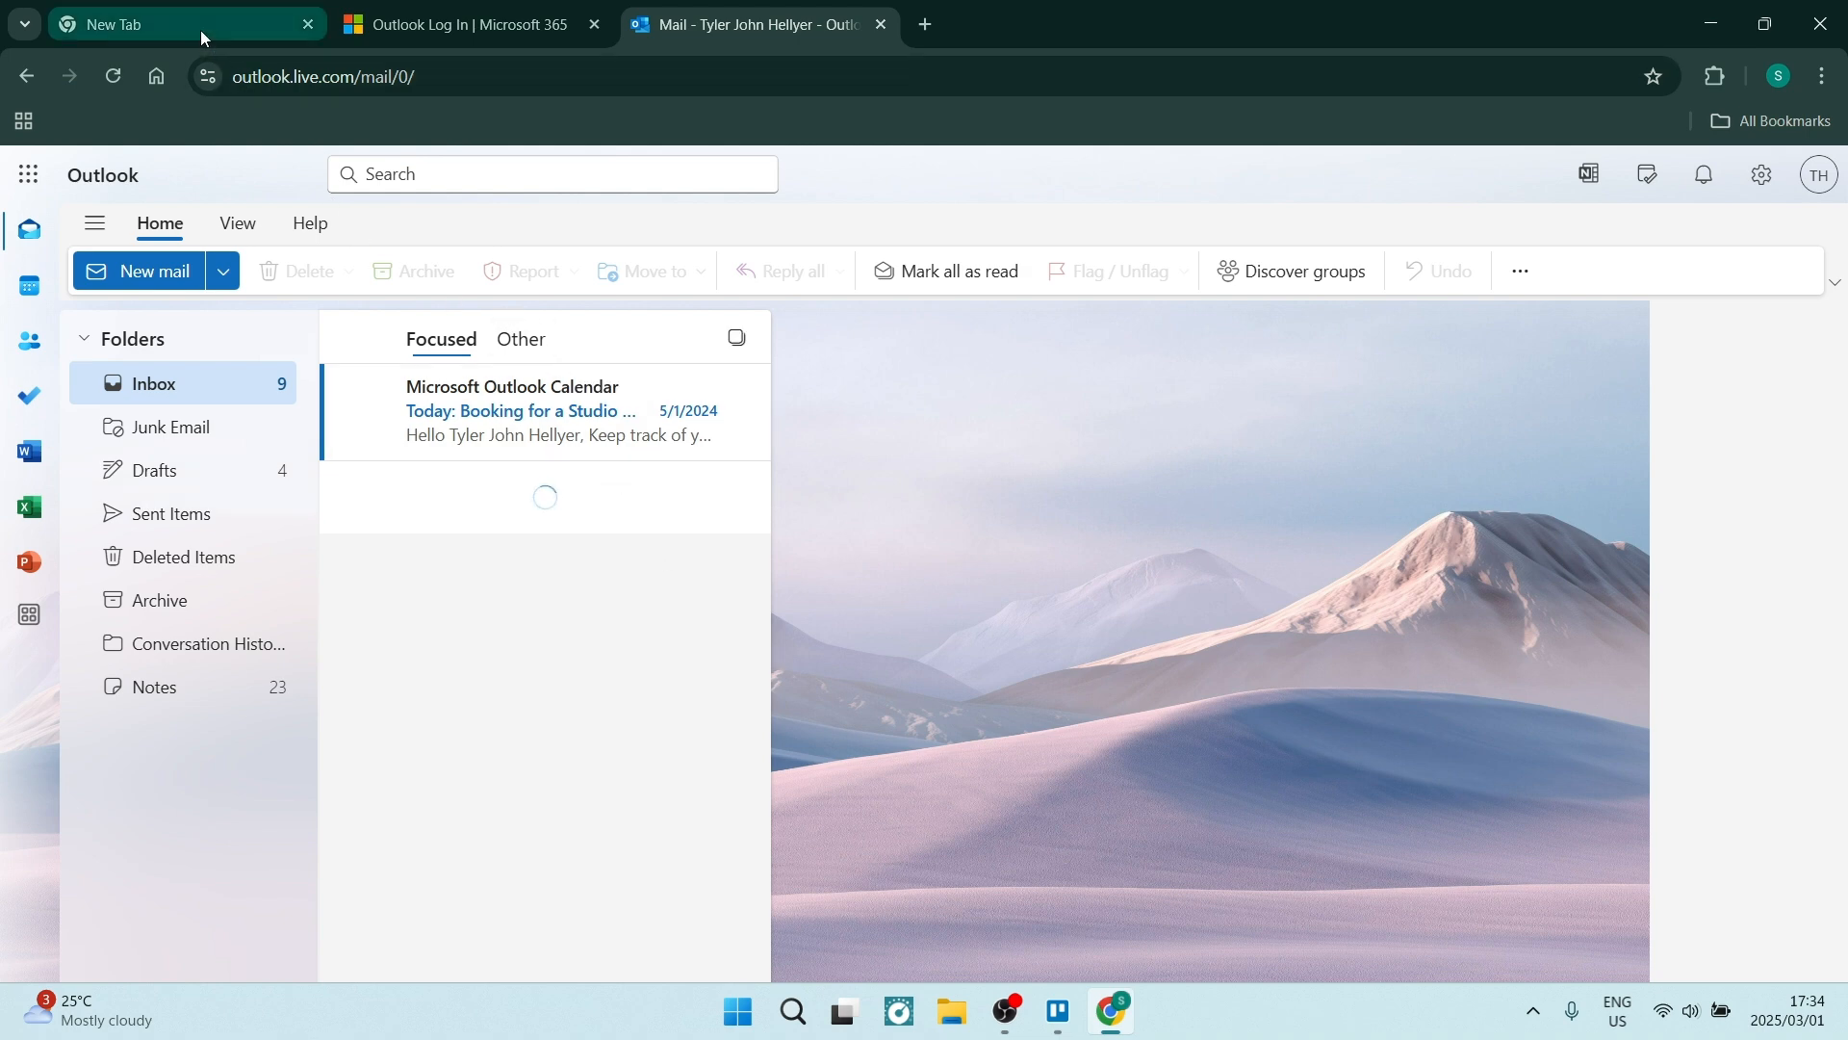
Reach the Microsoft 365 Copilot home page from the New Tab's Microsoft Office shortcut tile.
click(177, 23)
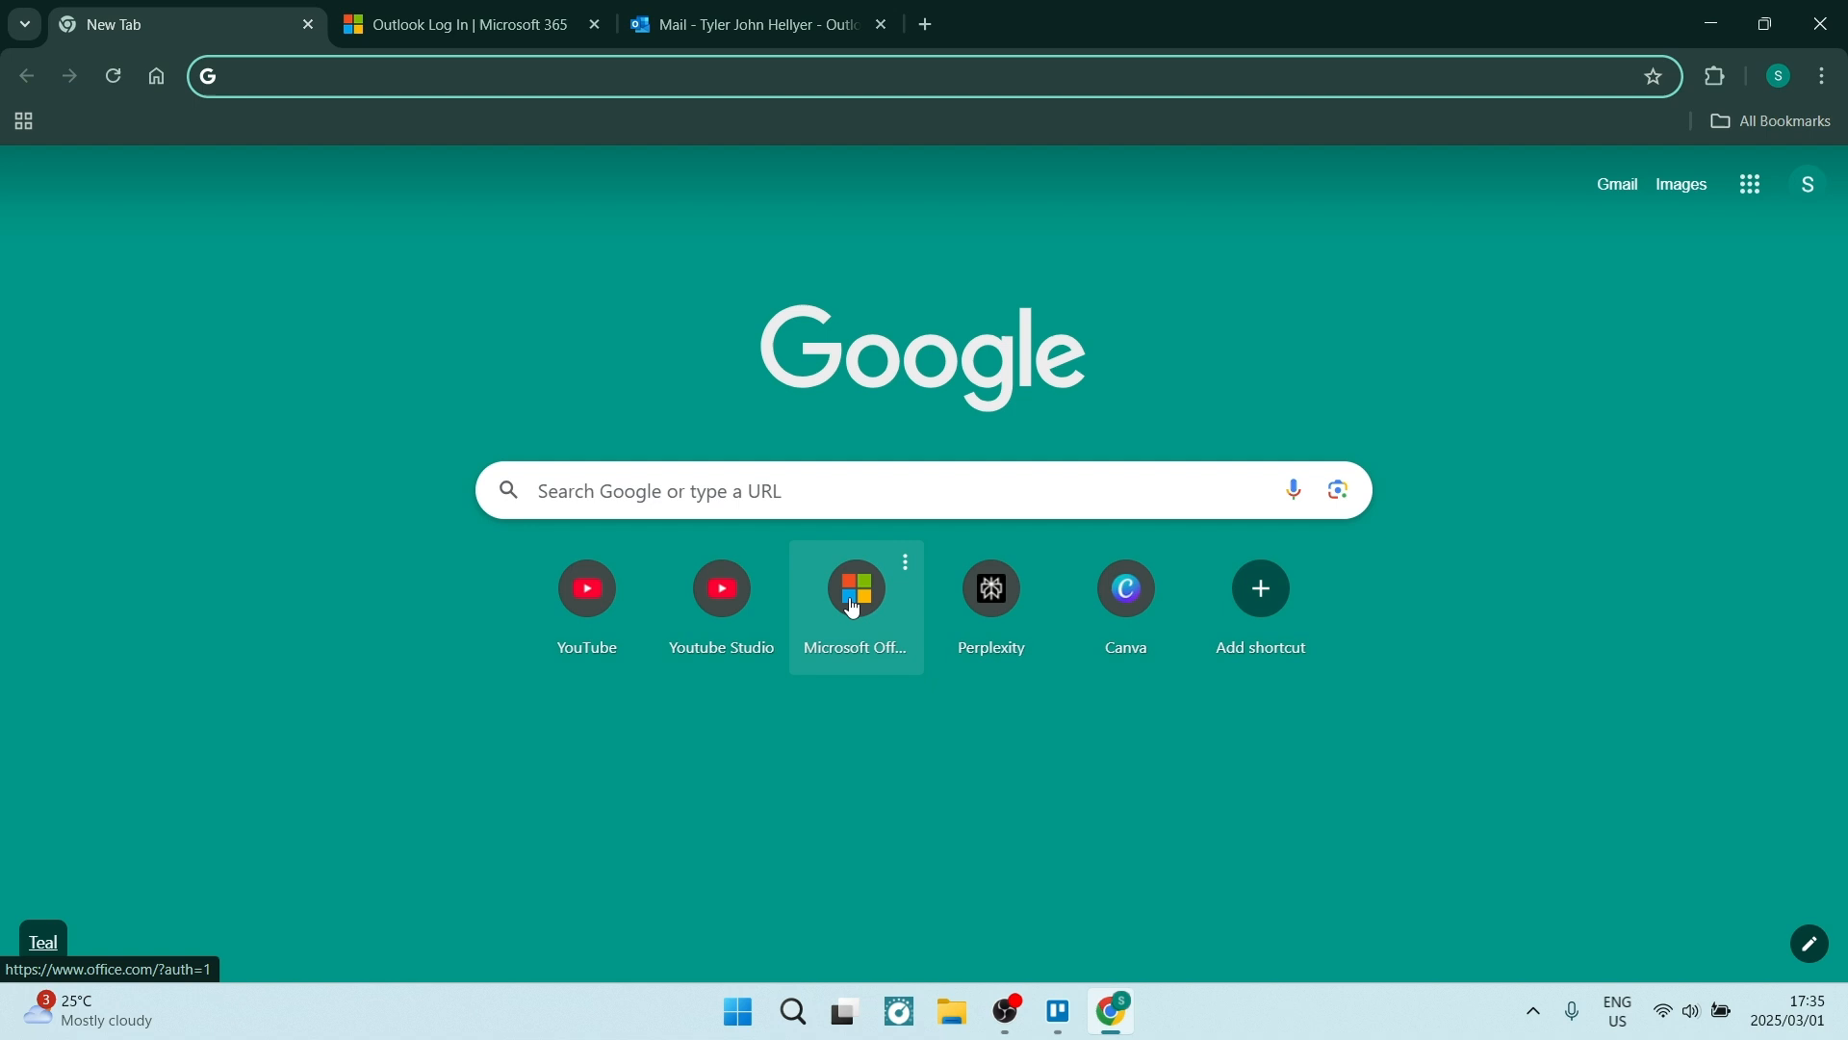
mouse_move(855, 595)
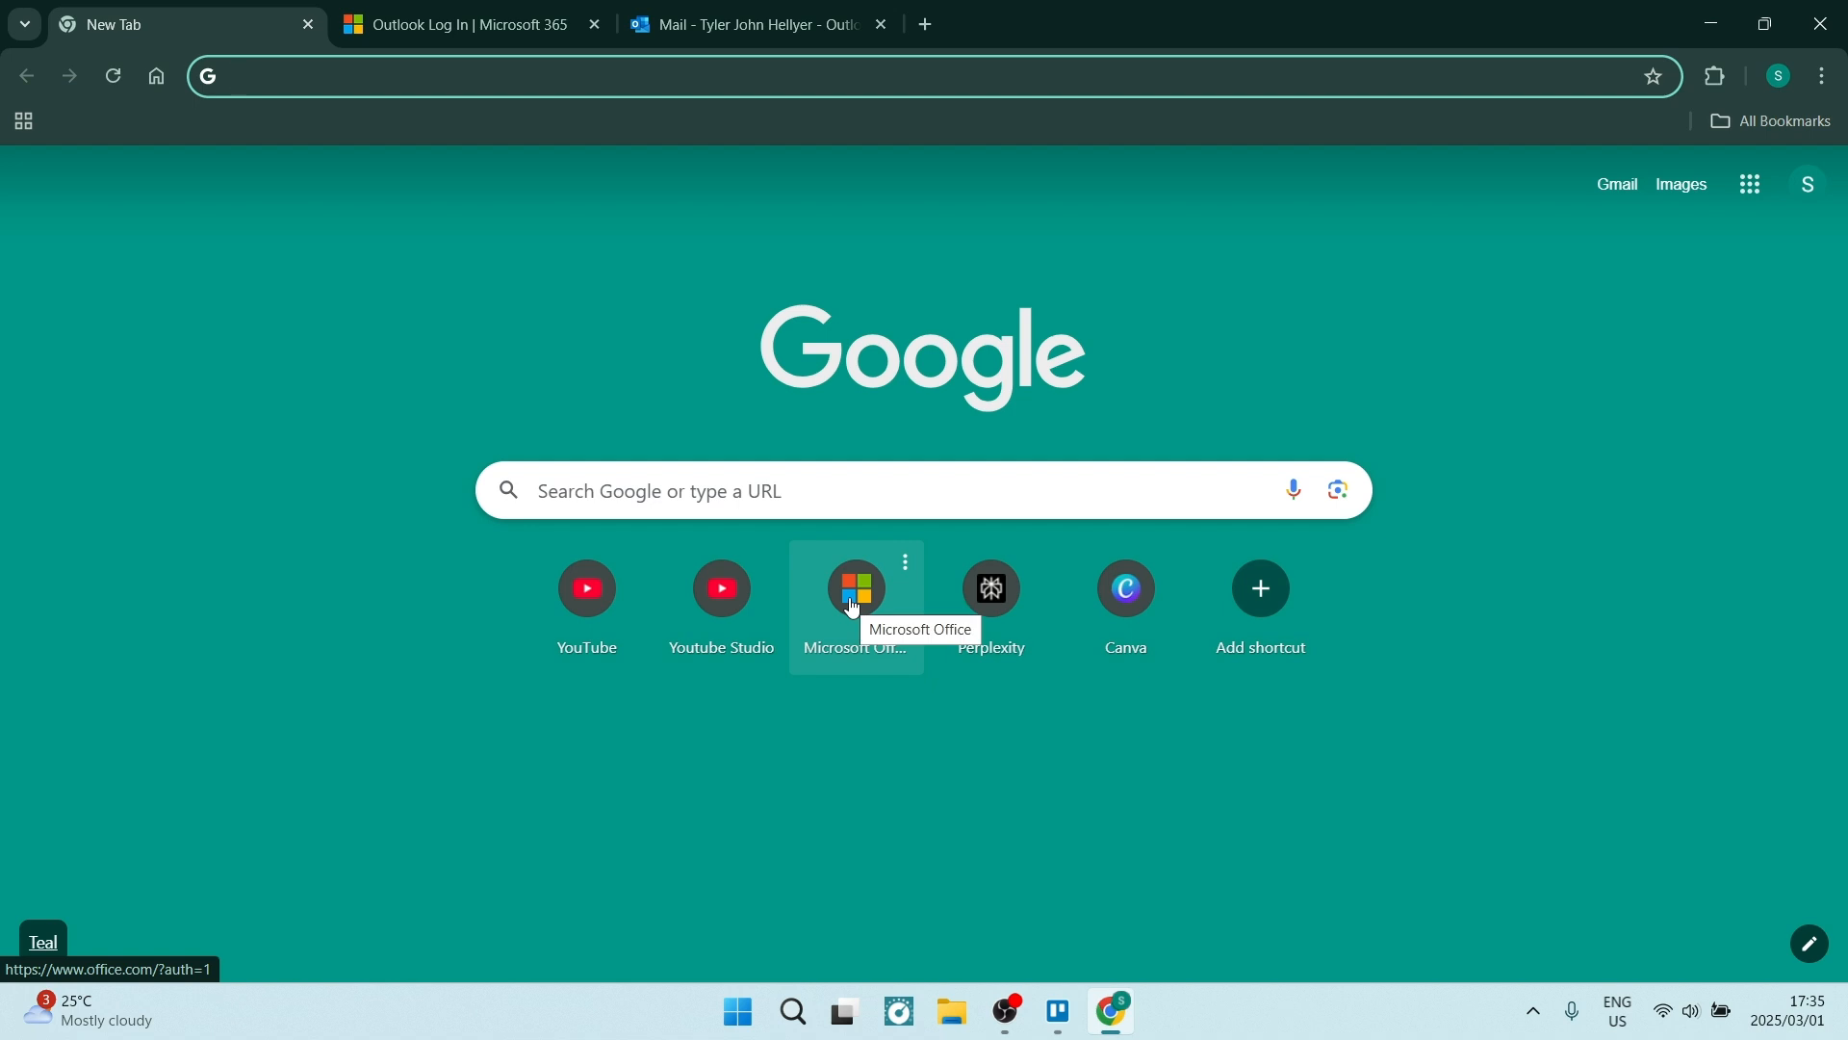
click(855, 589)
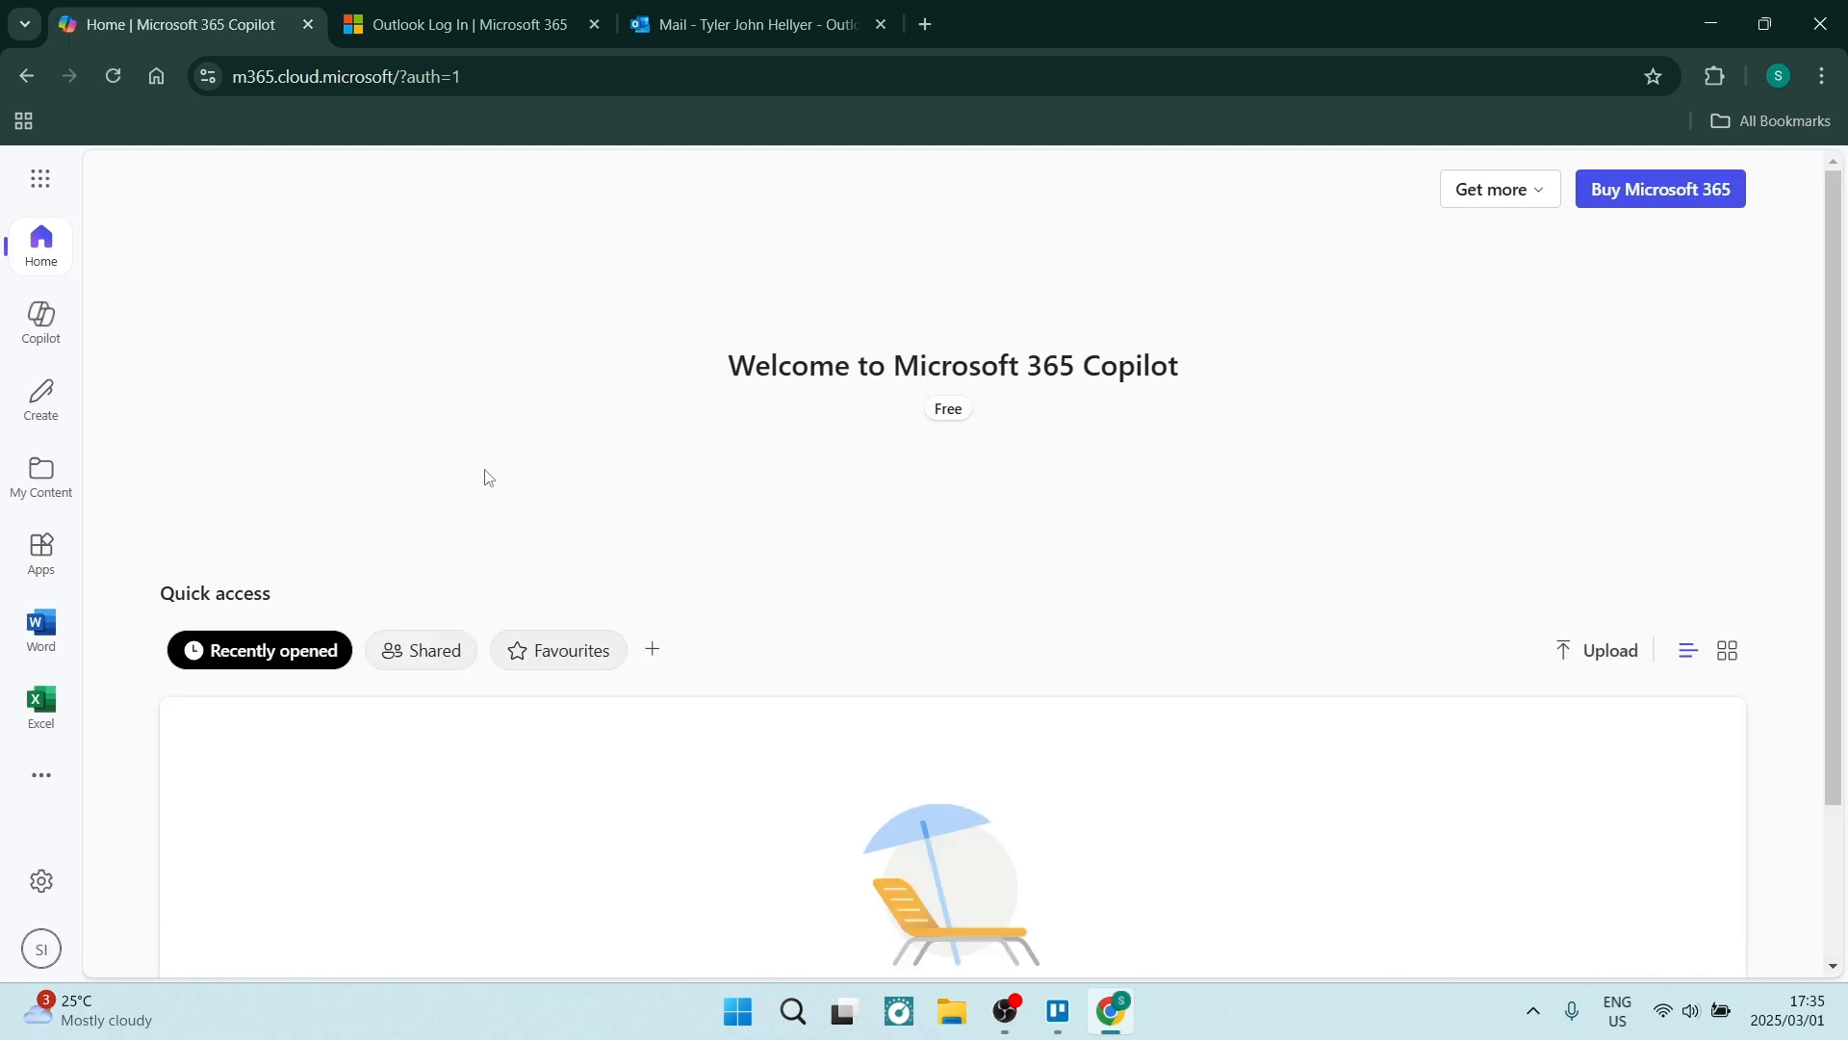
scroll(down, 3)
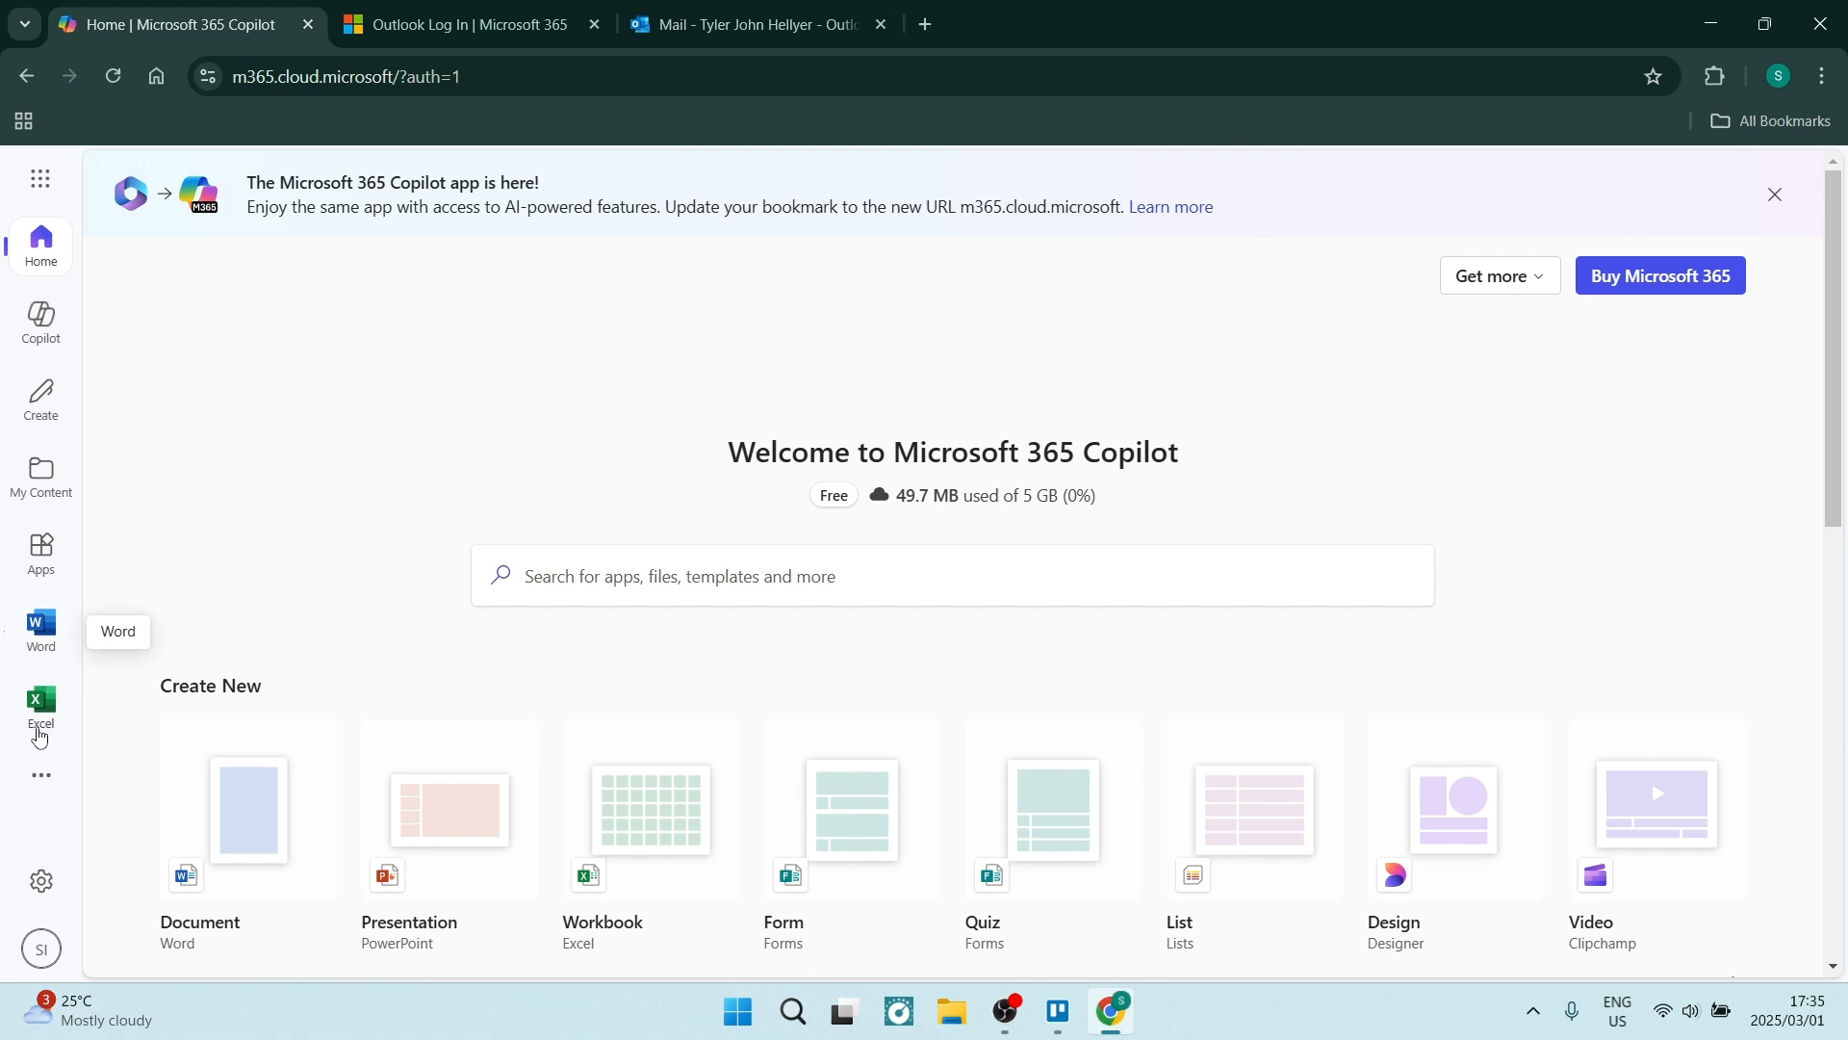
mouse_move(41, 705)
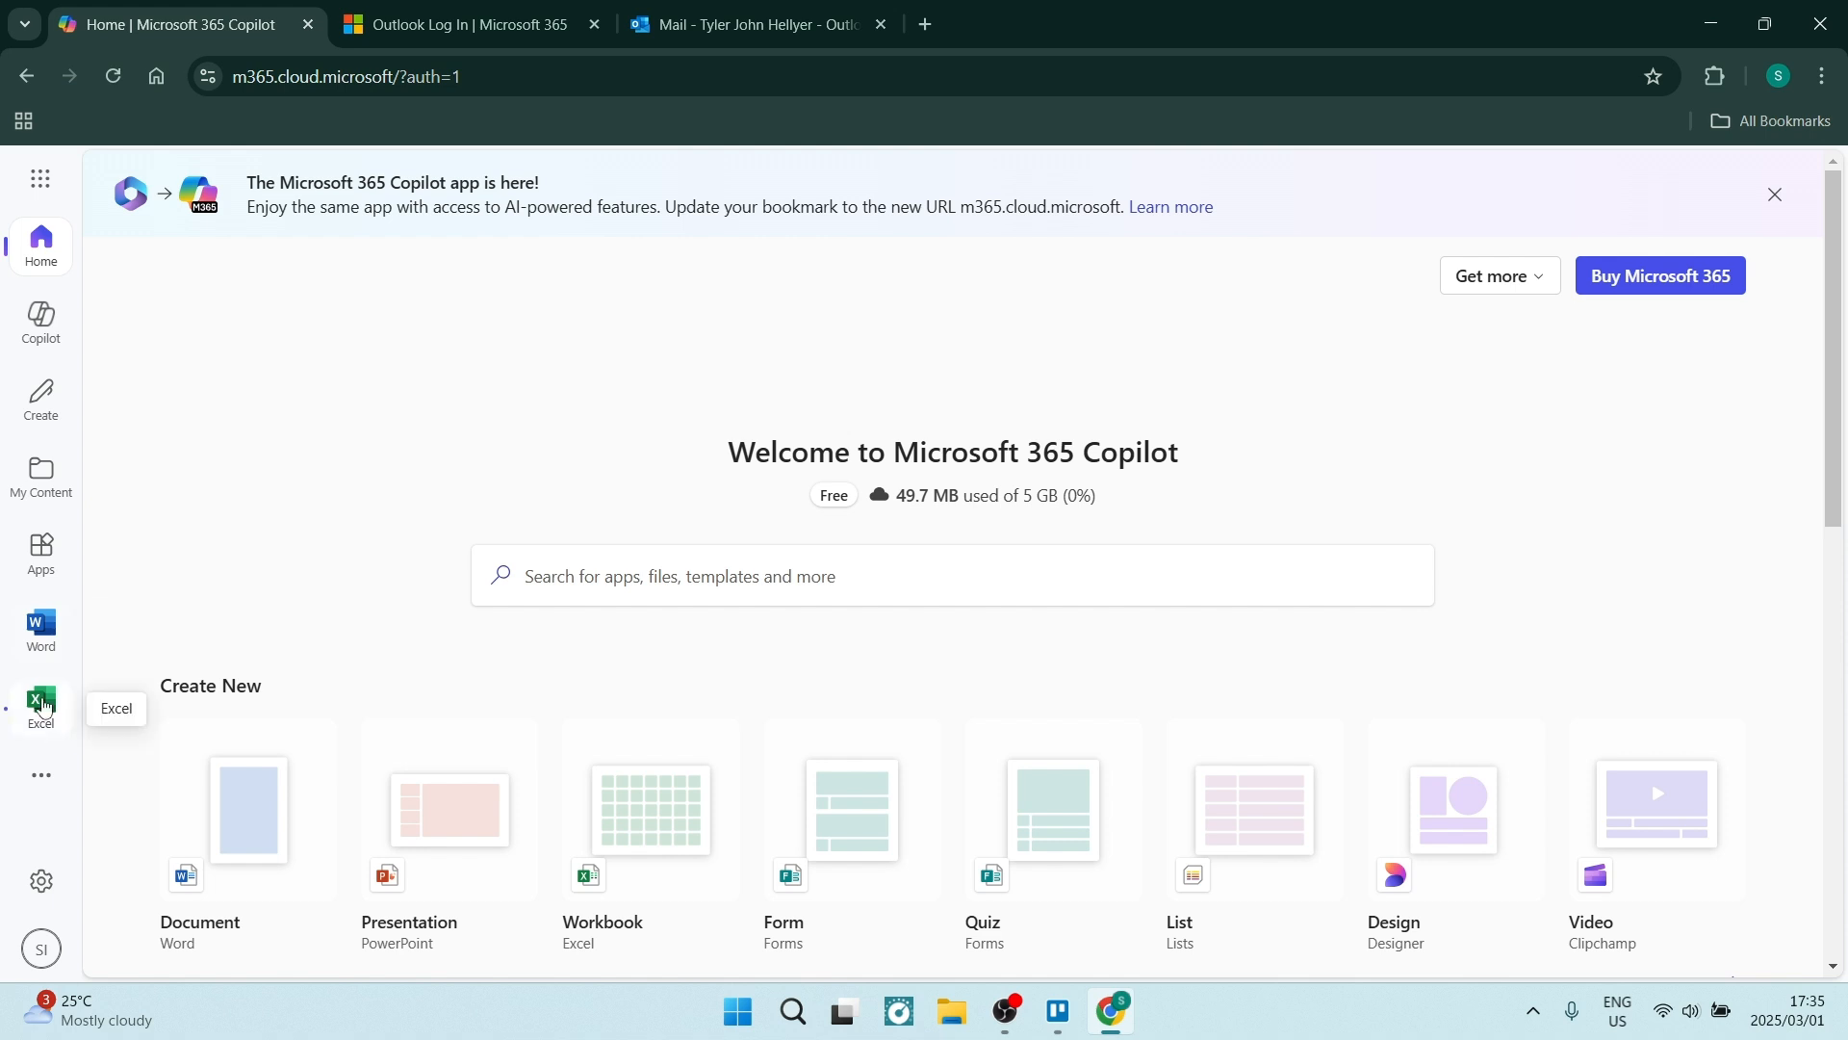
mouse_move(41, 776)
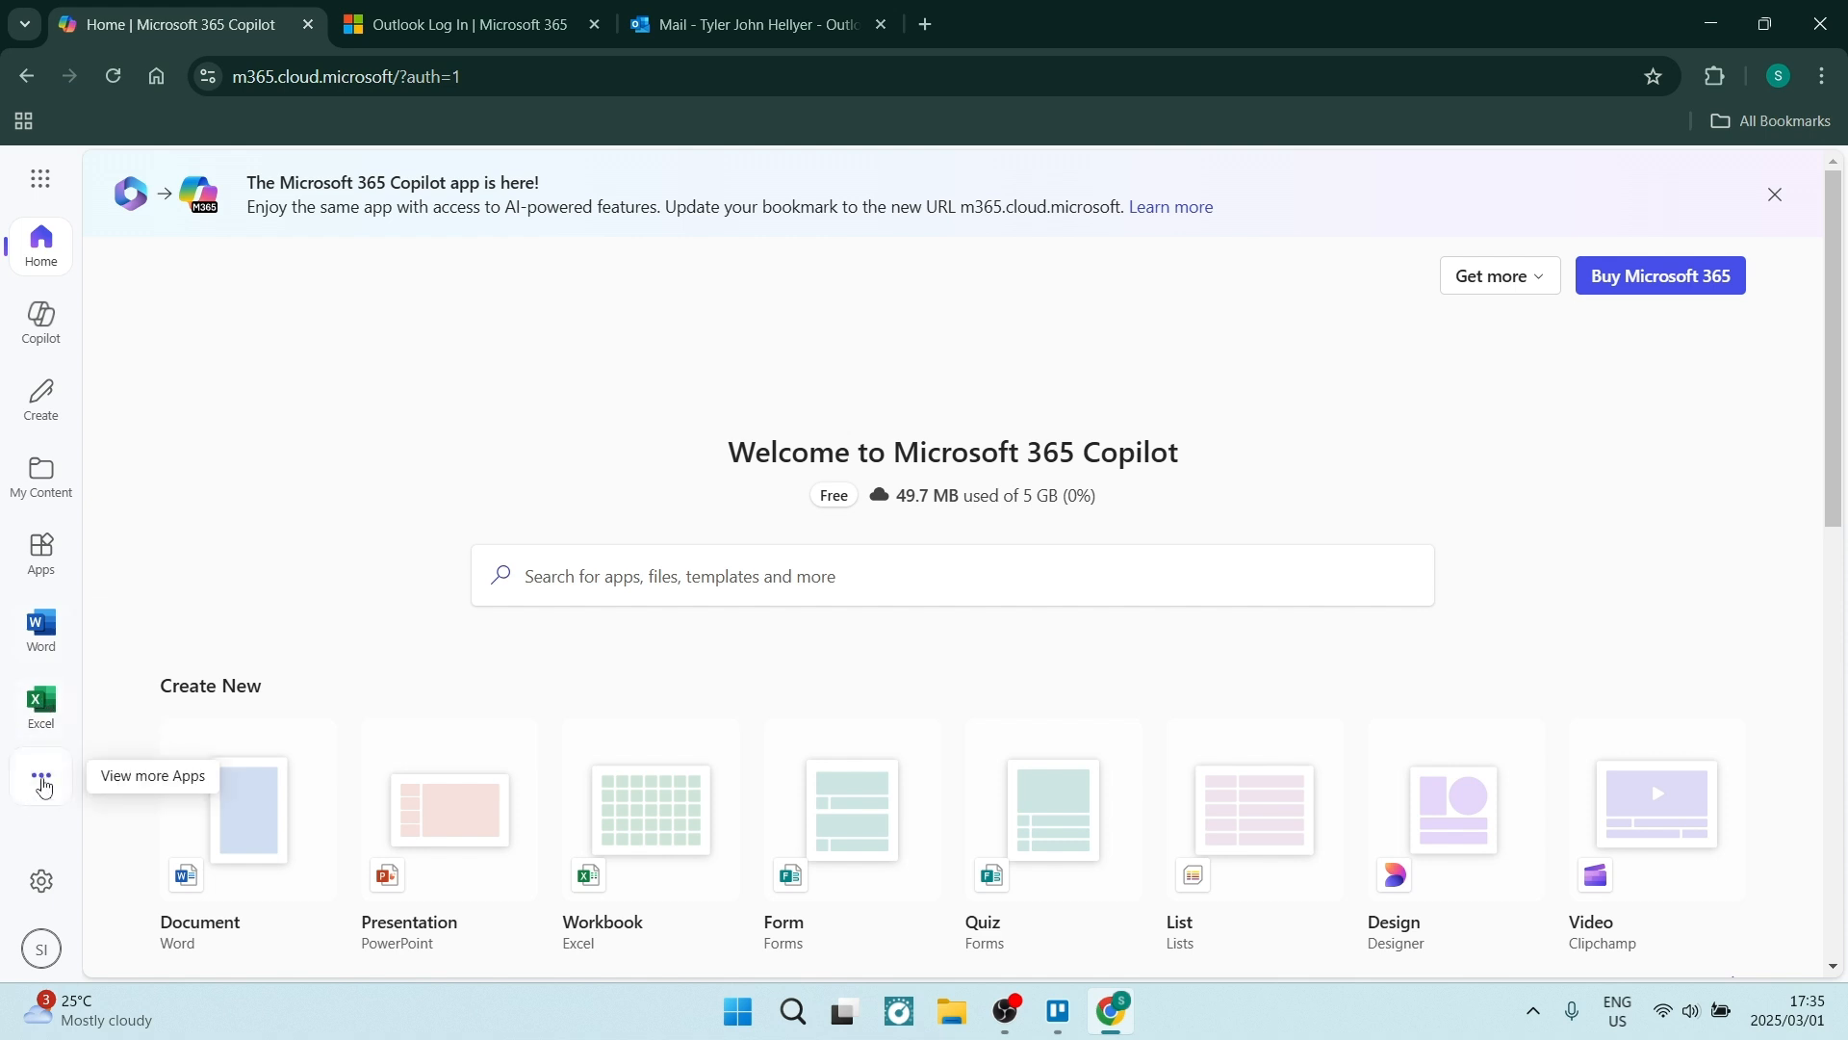
Show the View more Apps list in the left rail, revealing Outlook among PowerPoint, OneDrive, Teams and OneNote.
click(40, 781)
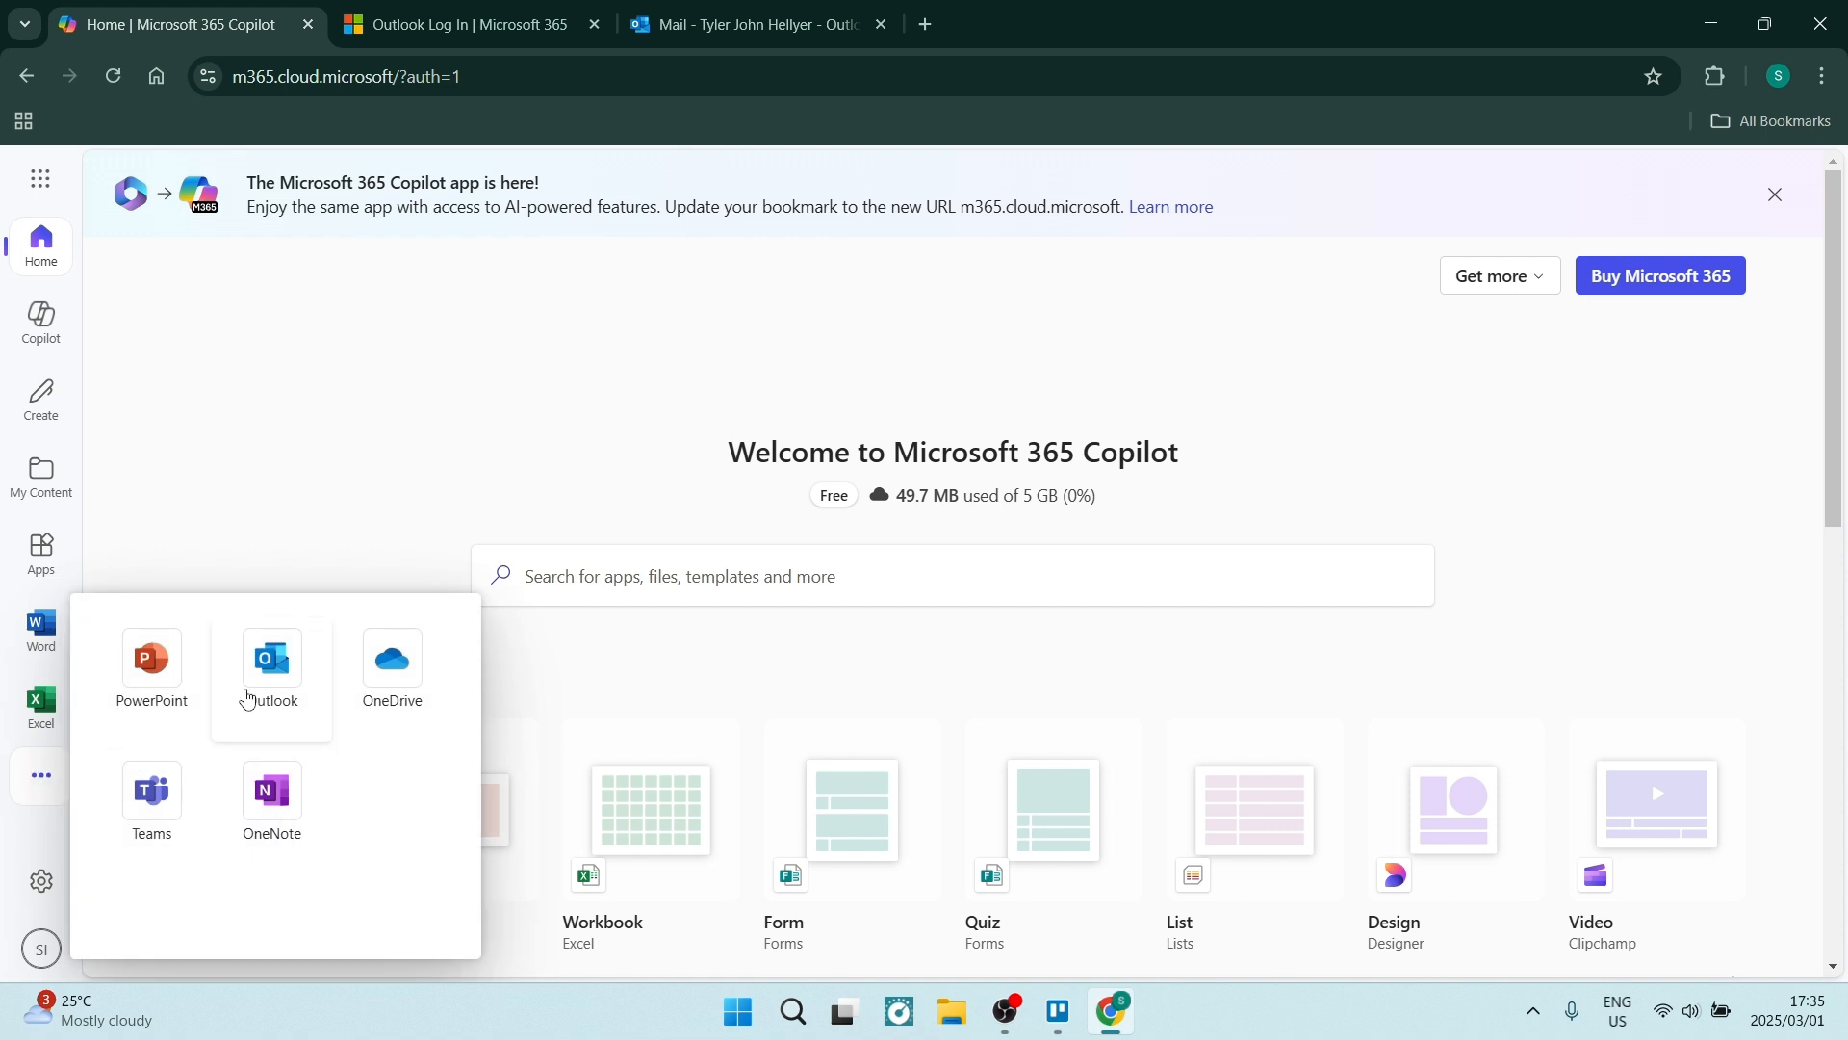
mouse_move(272, 658)
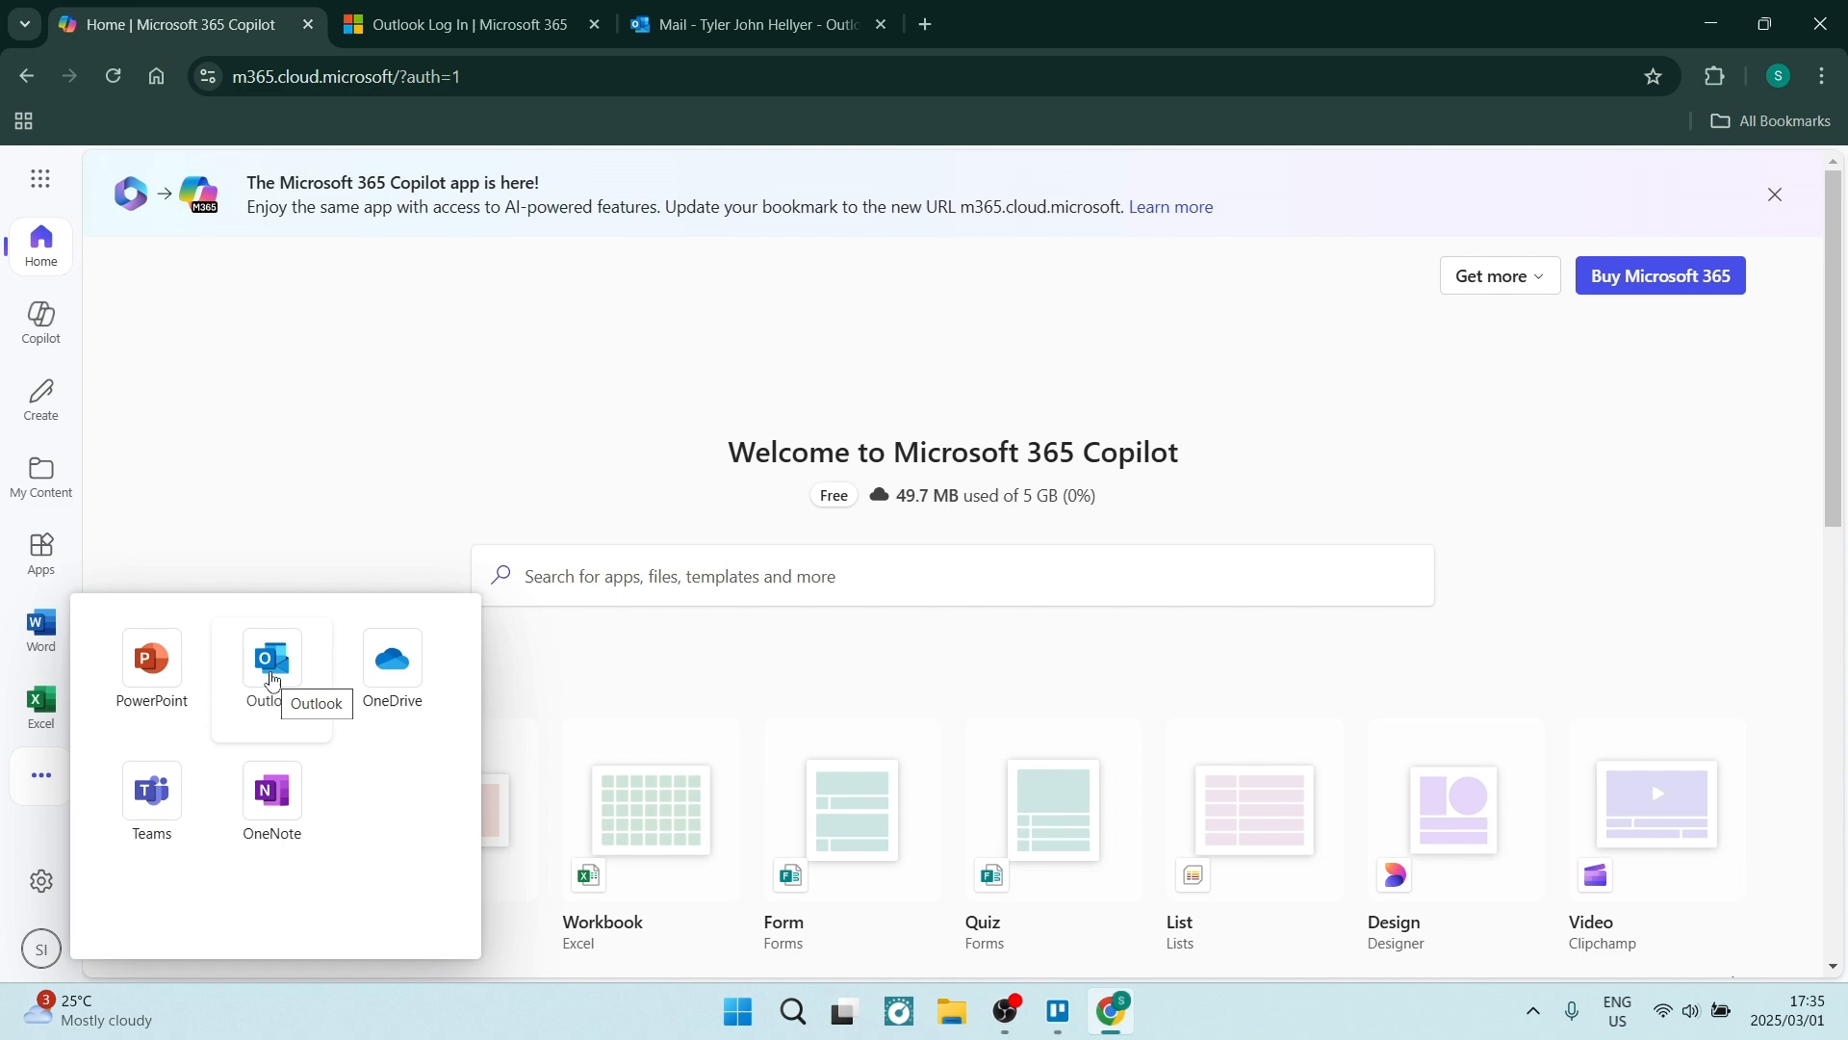